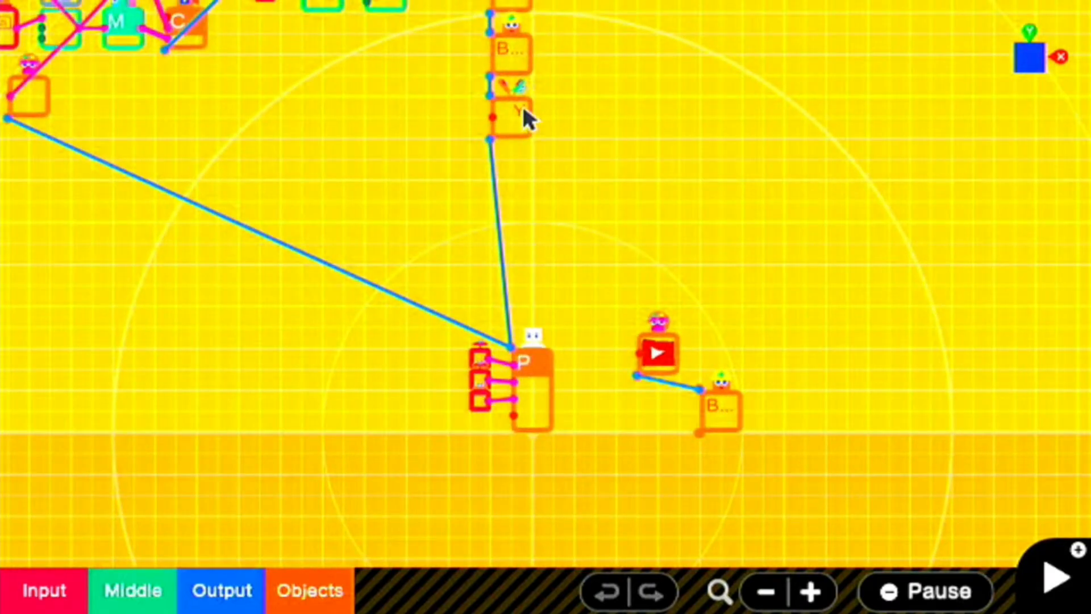
Step: Review the hinge connector's settings, then open the movable 0.8 m box Object's settings
left_click(512, 114)
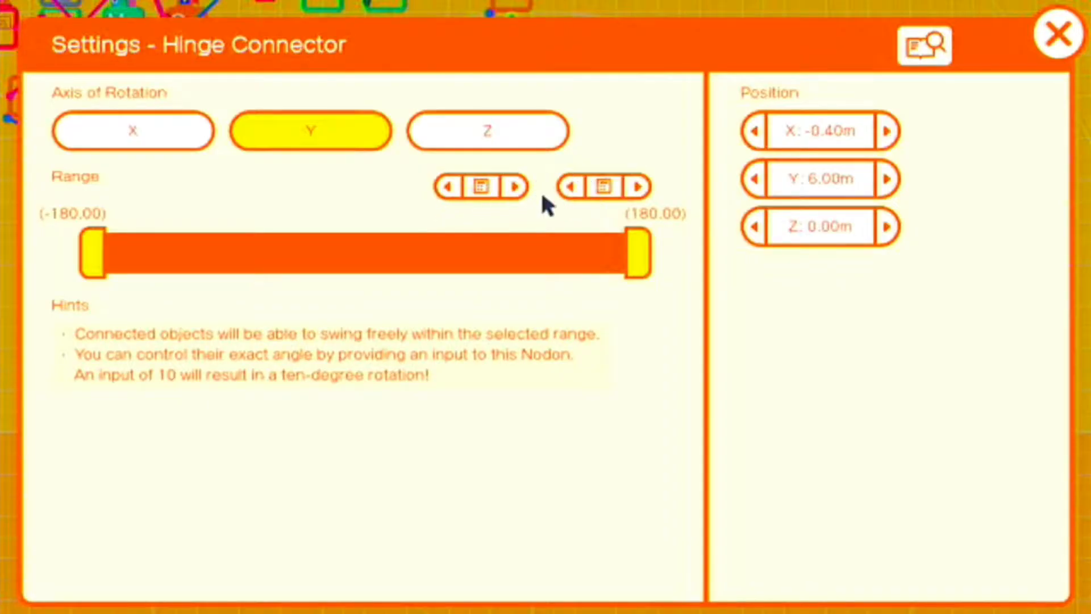
mouse_move(930, 155)
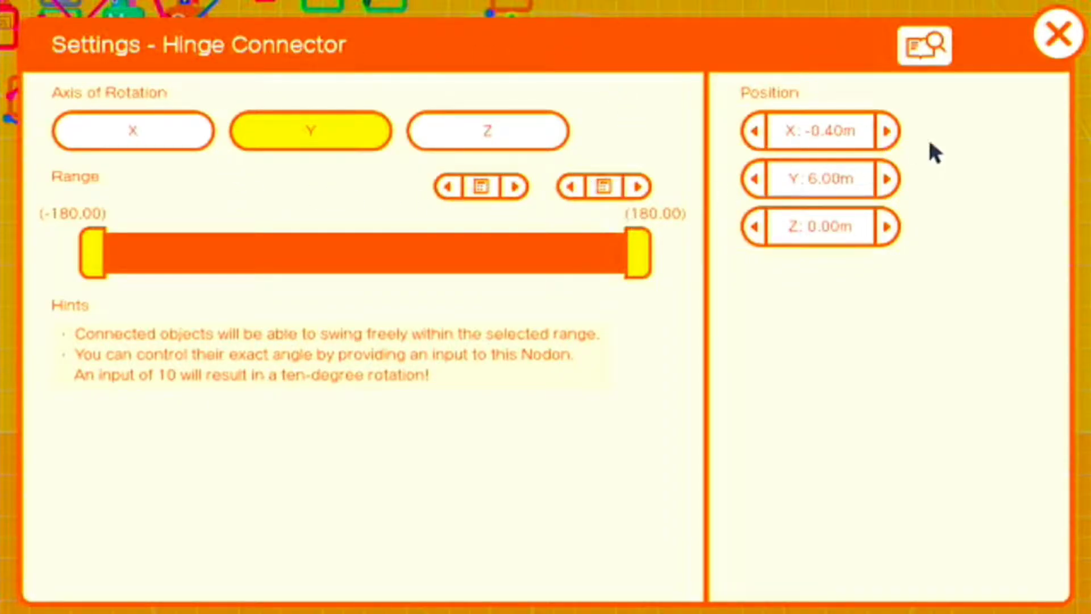
left_click(1054, 35)
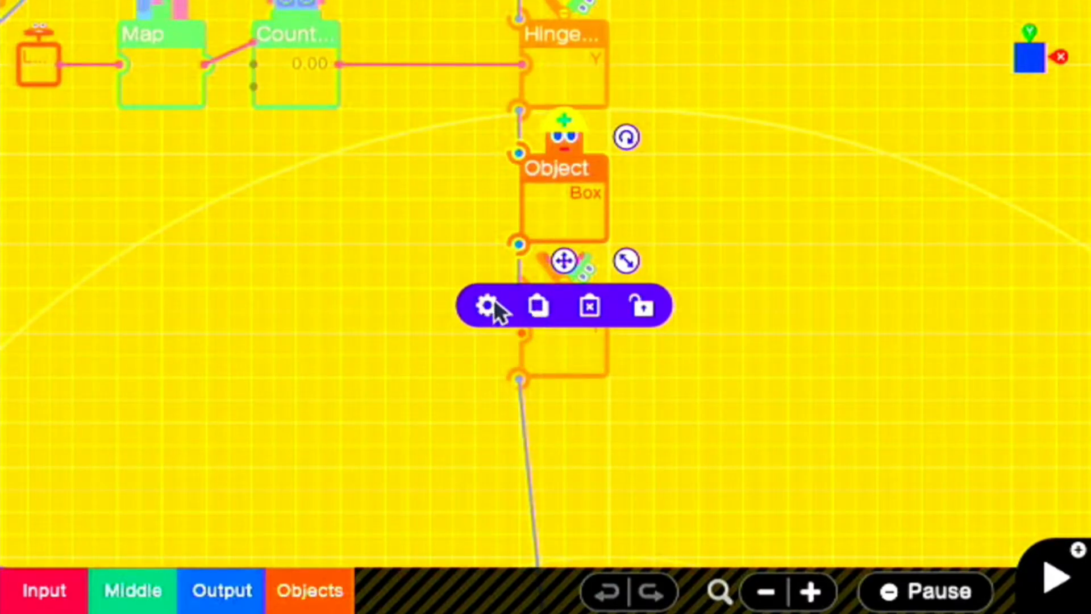
left_click(487, 307)
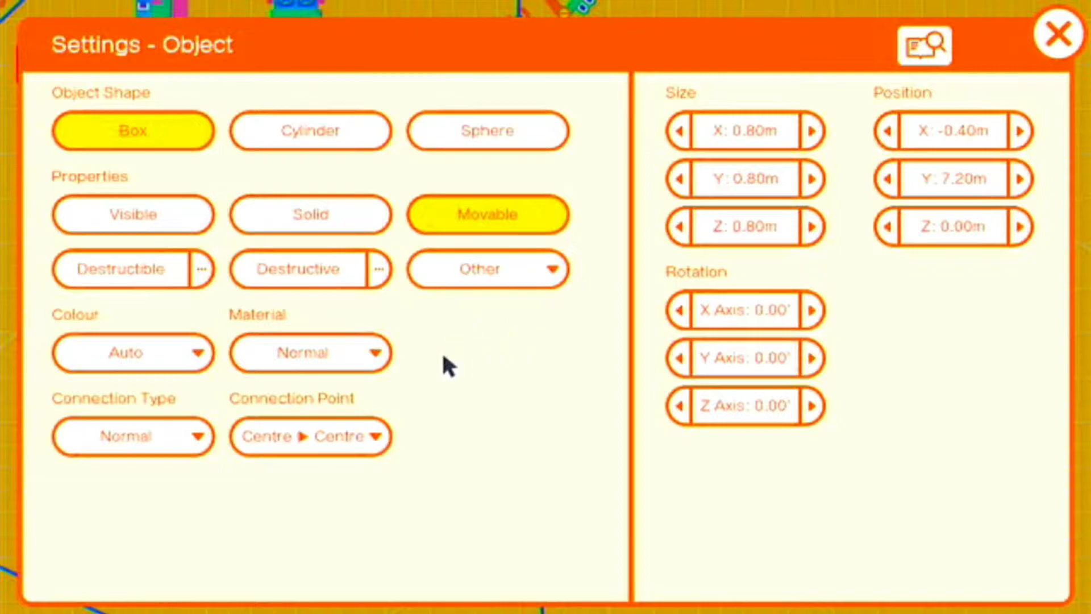
mouse_move(405, 355)
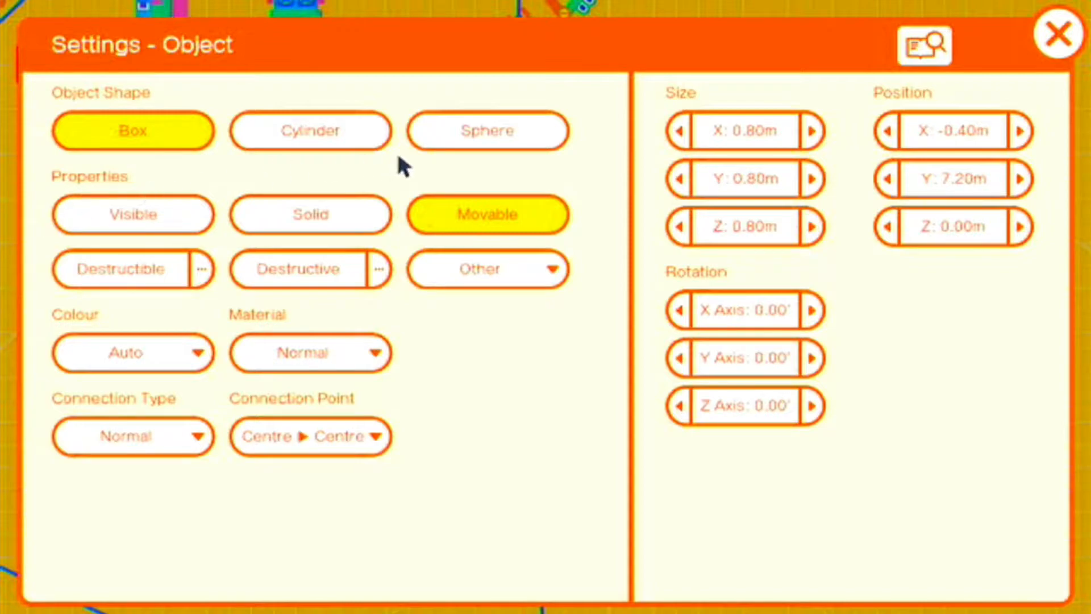
mouse_move(374, 288)
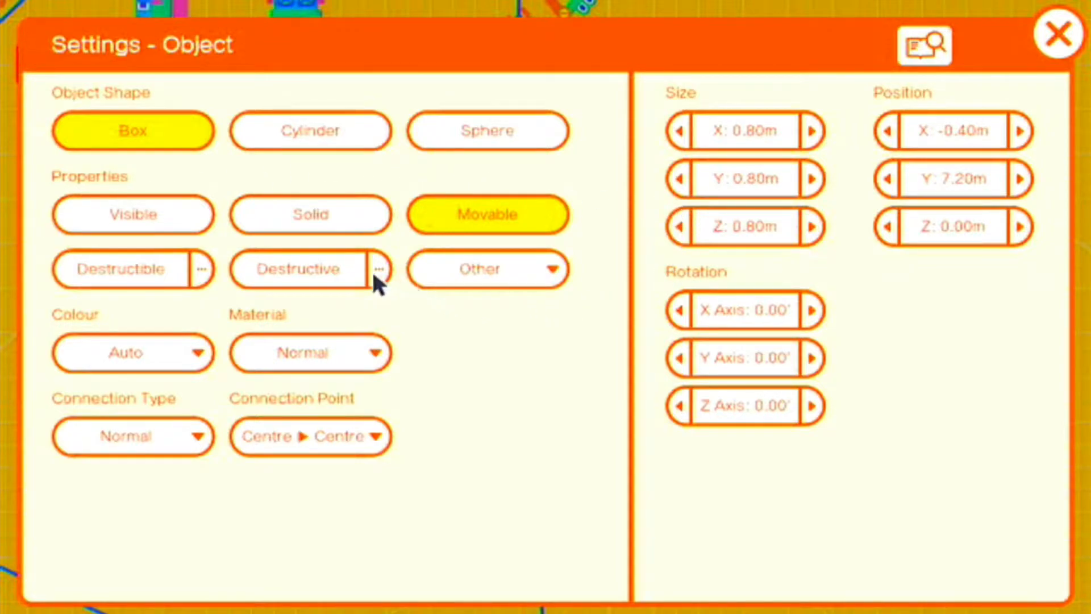
mouse_move(467, 250)
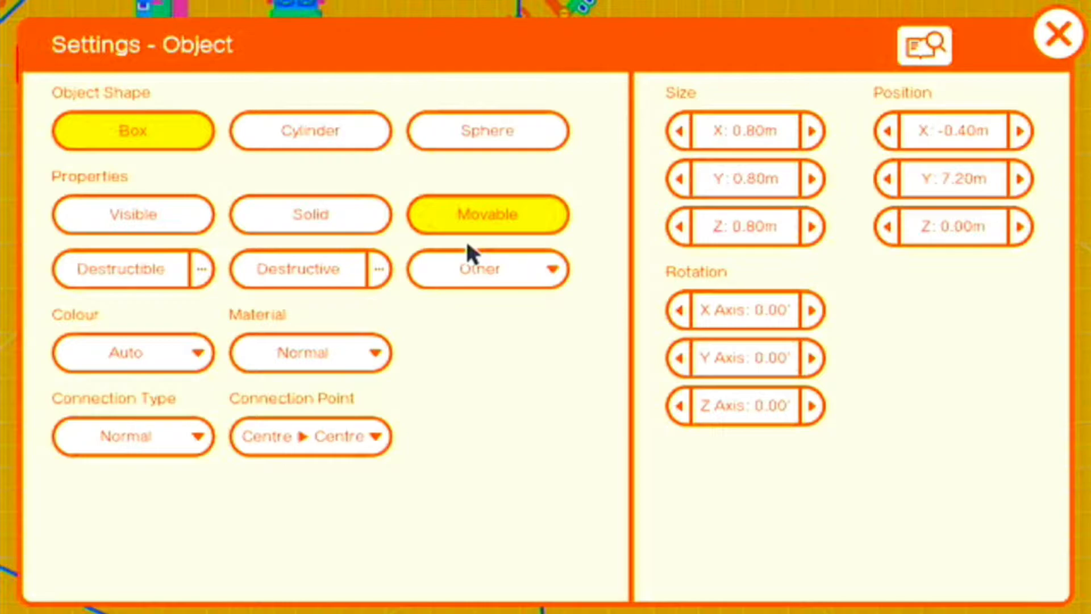
Step: Close the box settings and review the Map converting −1–1 into −6–6
left_click(1053, 34)
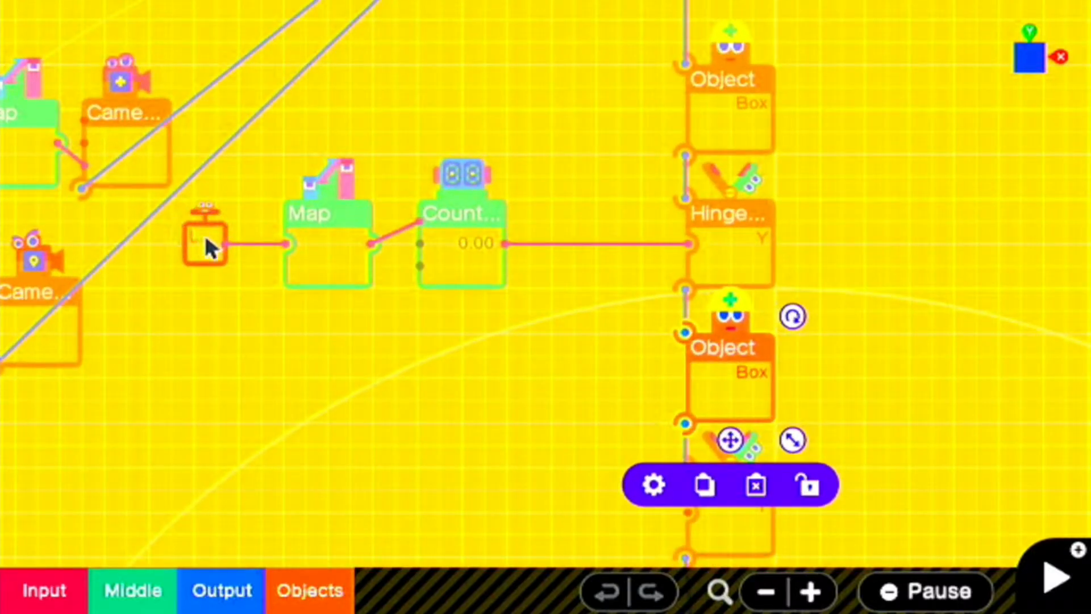
mouse_move(334, 277)
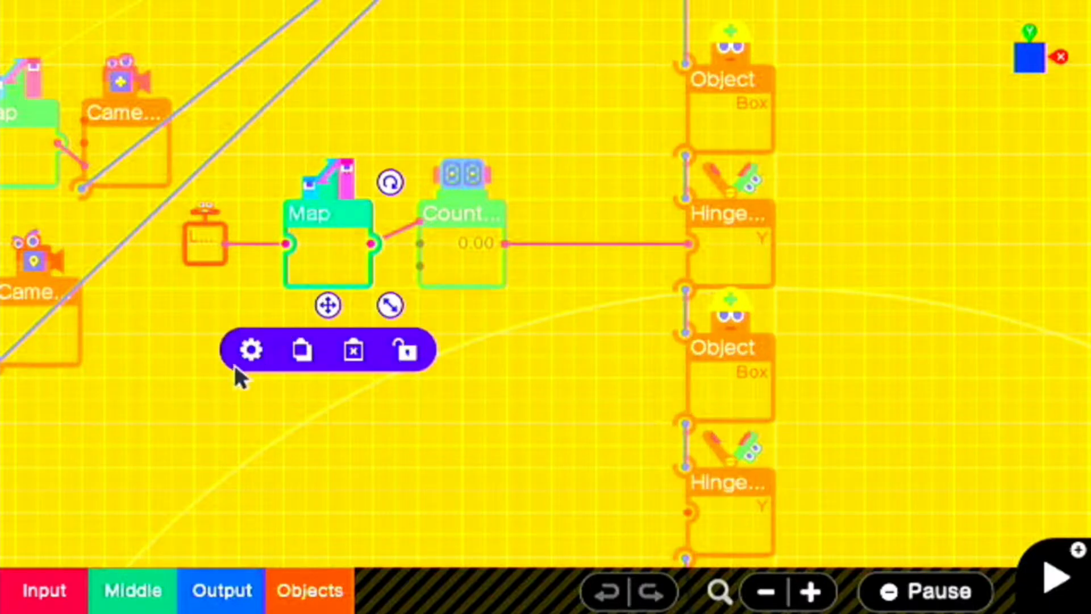
left_click(250, 350)
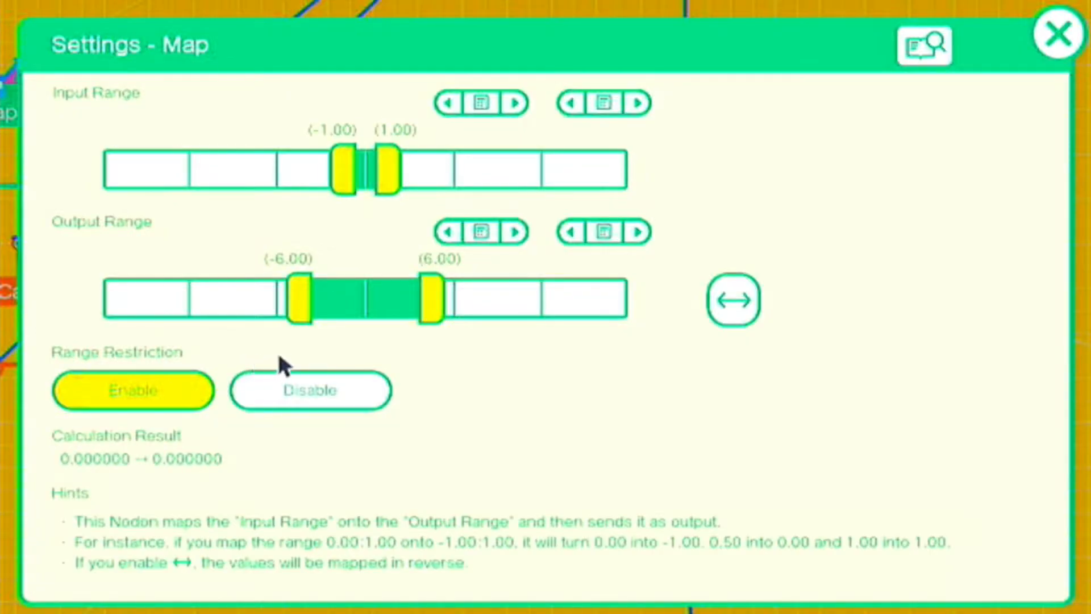
mouse_move(485, 360)
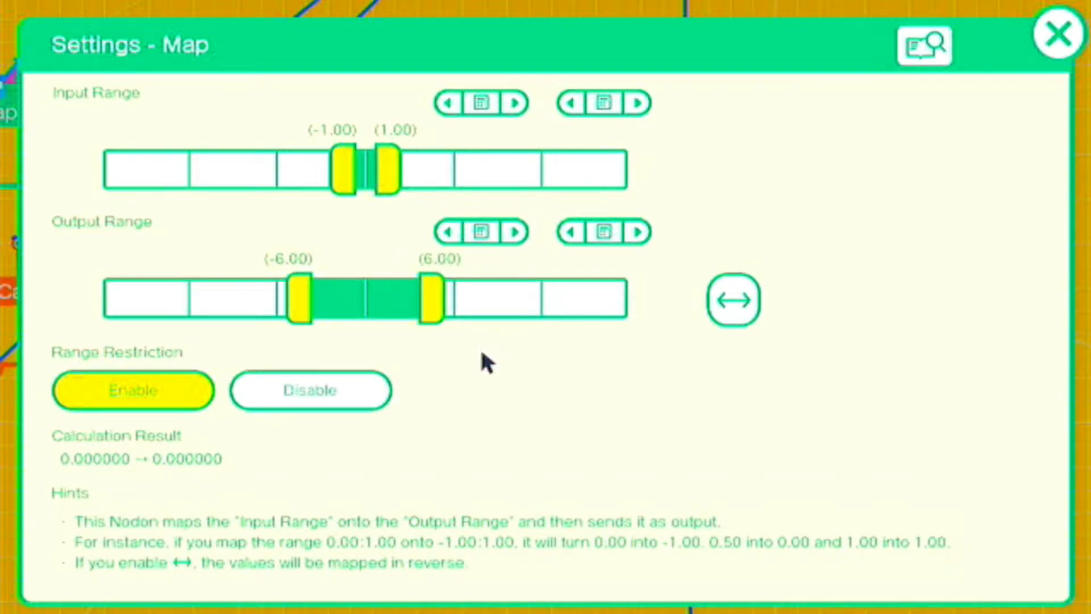
mouse_move(240, 391)
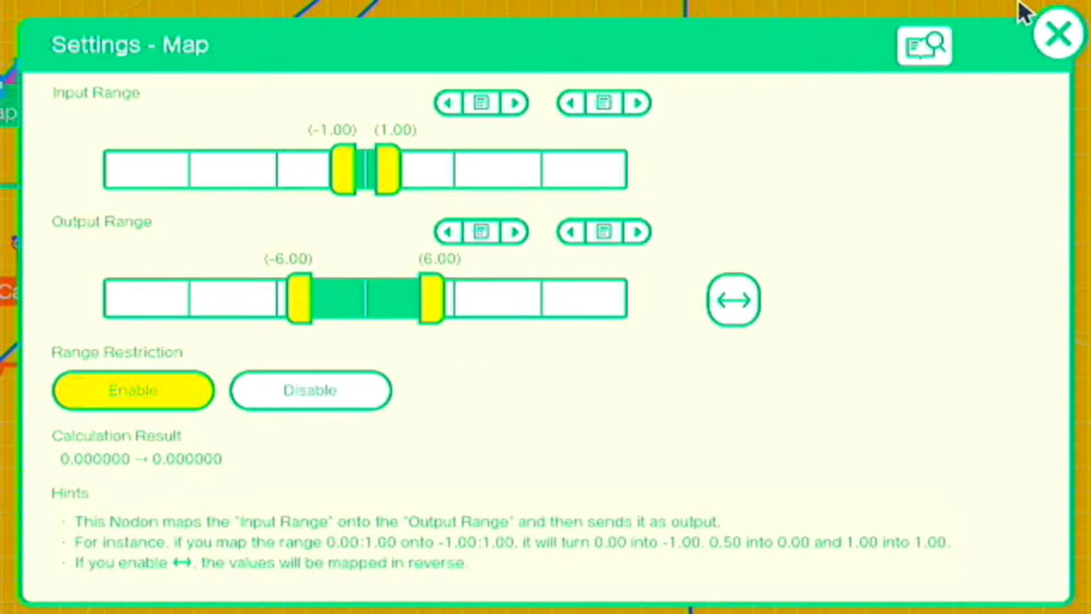
left_click(1053, 33)
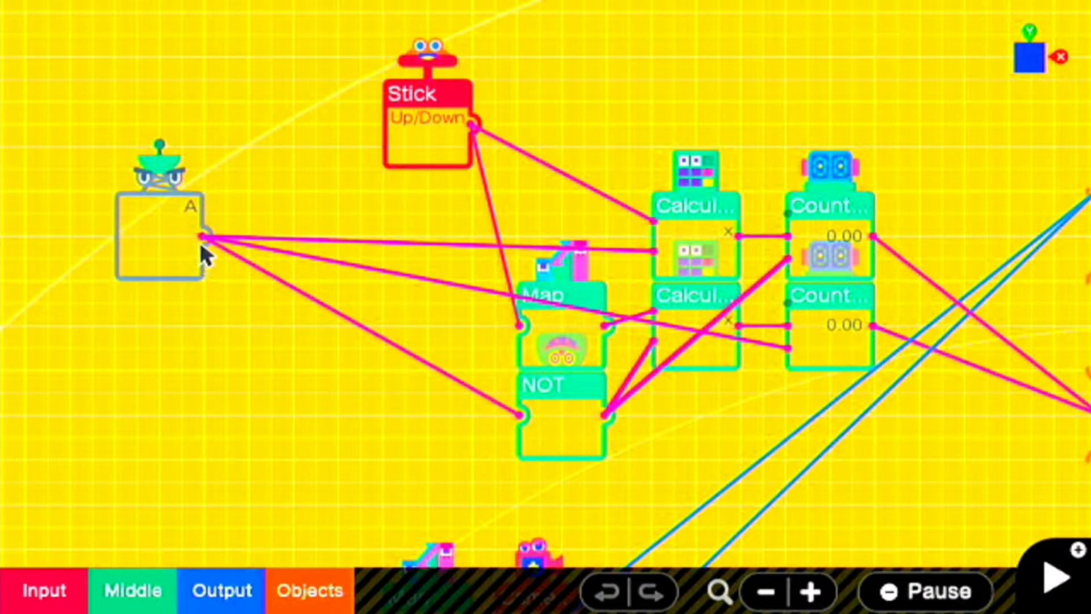
mouse_move(563, 419)
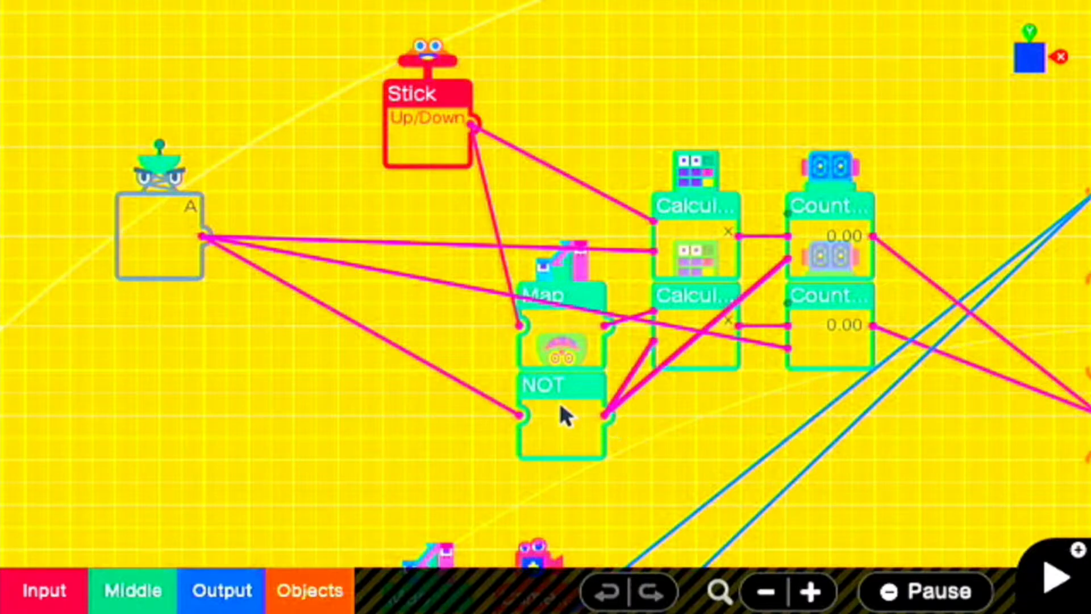
mouse_move(653, 354)
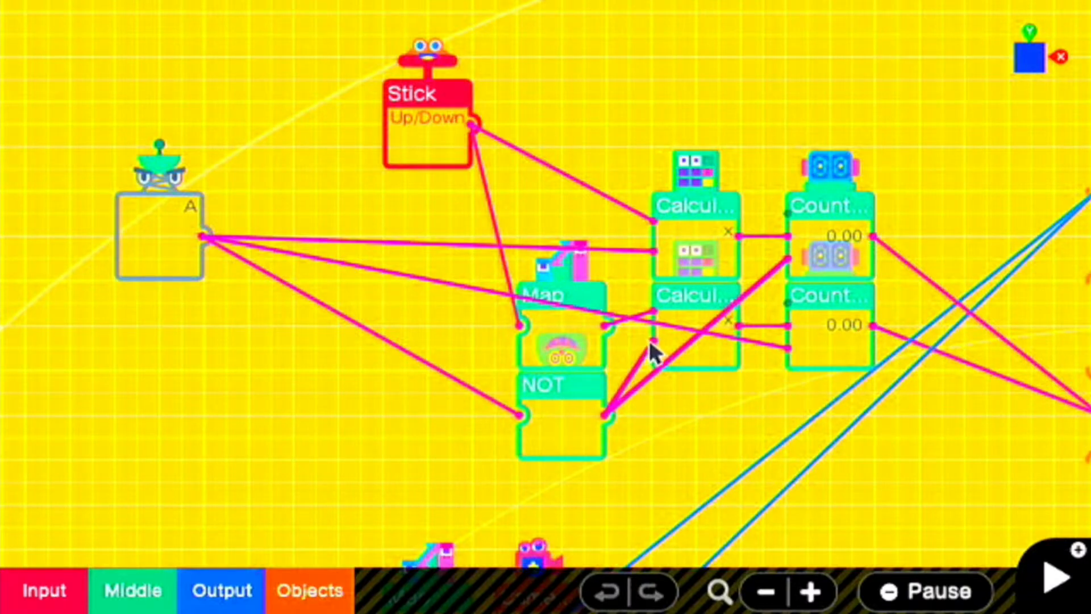
mouse_move(629, 343)
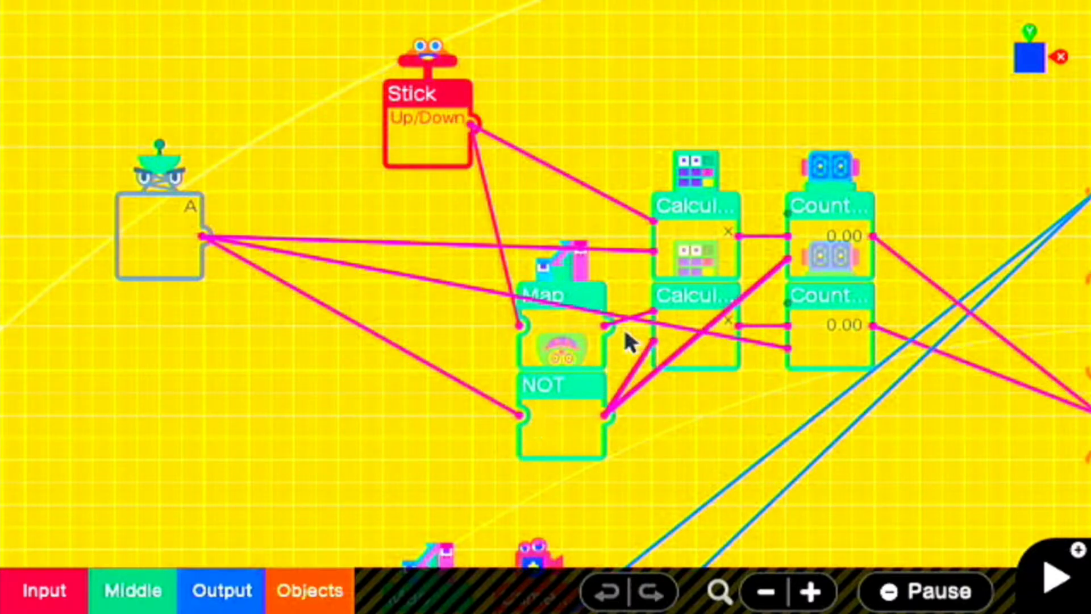
mouse_move(591, 335)
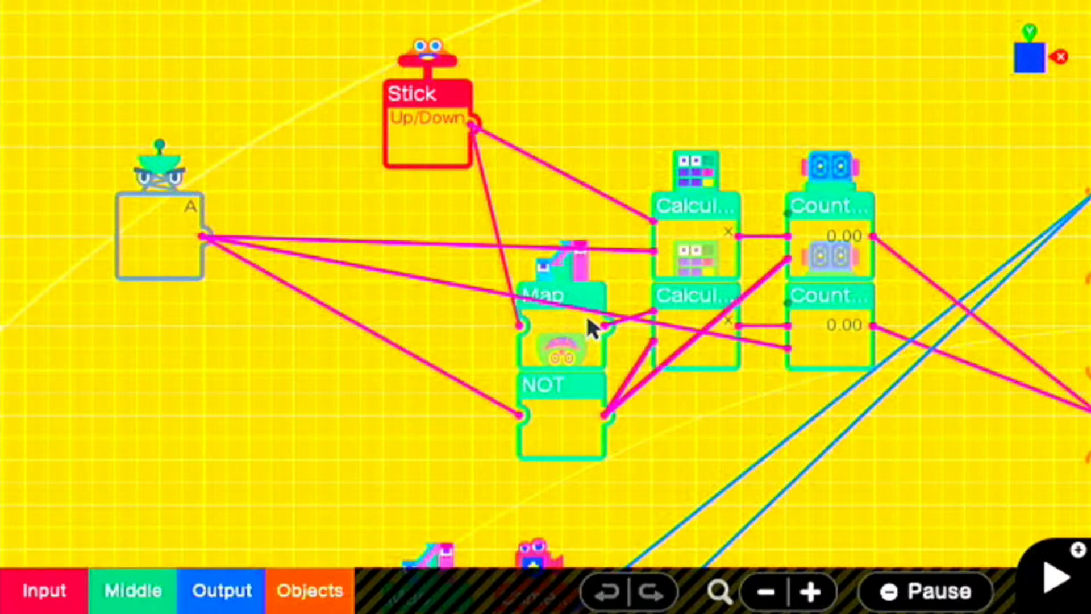
mouse_move(479, 126)
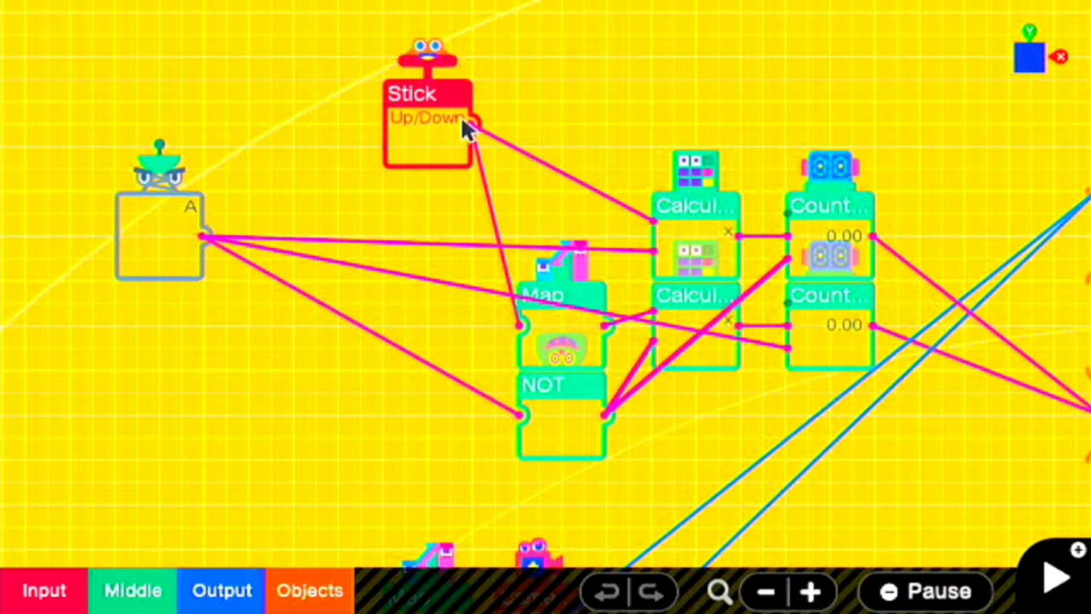
mouse_move(574, 314)
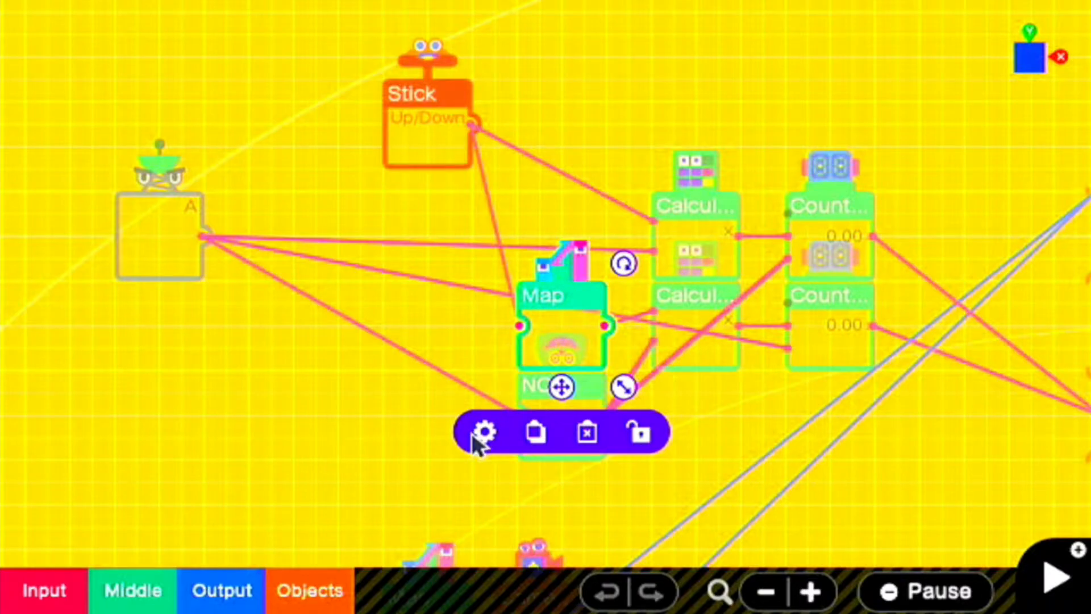
Step: Check the Stick-fed Map, then set the Counter to Range −10 to 79, counting While Not 0
left_click(484, 434)
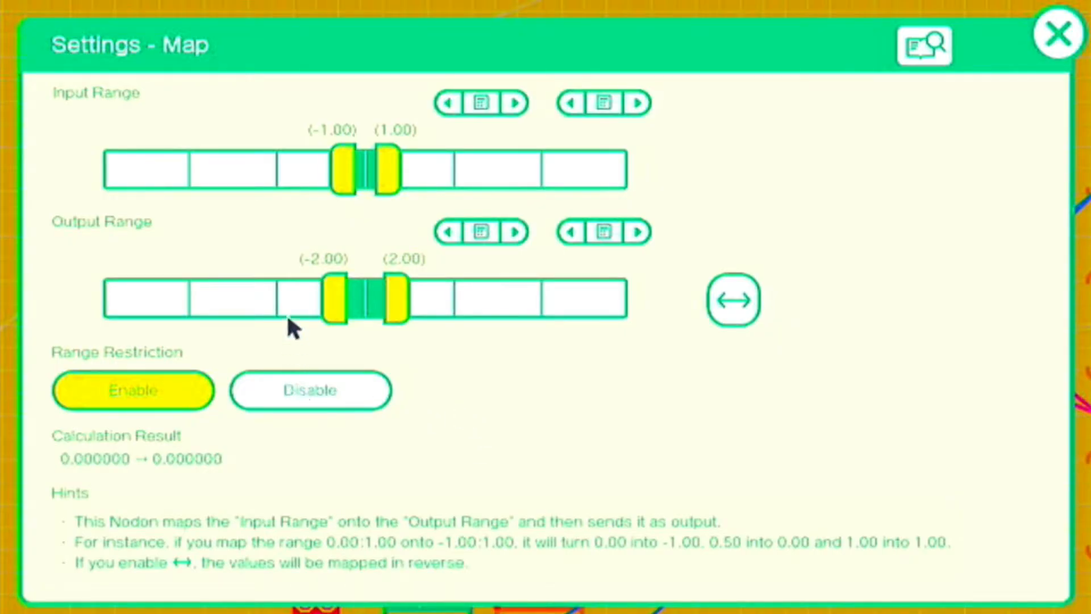
mouse_move(954, 46)
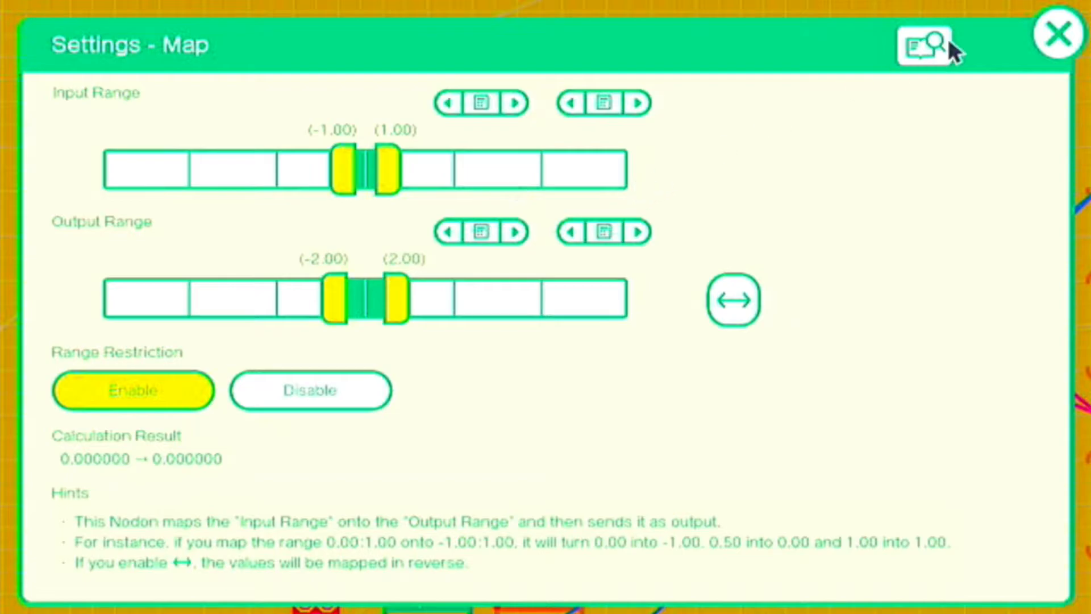
left_click(1052, 32)
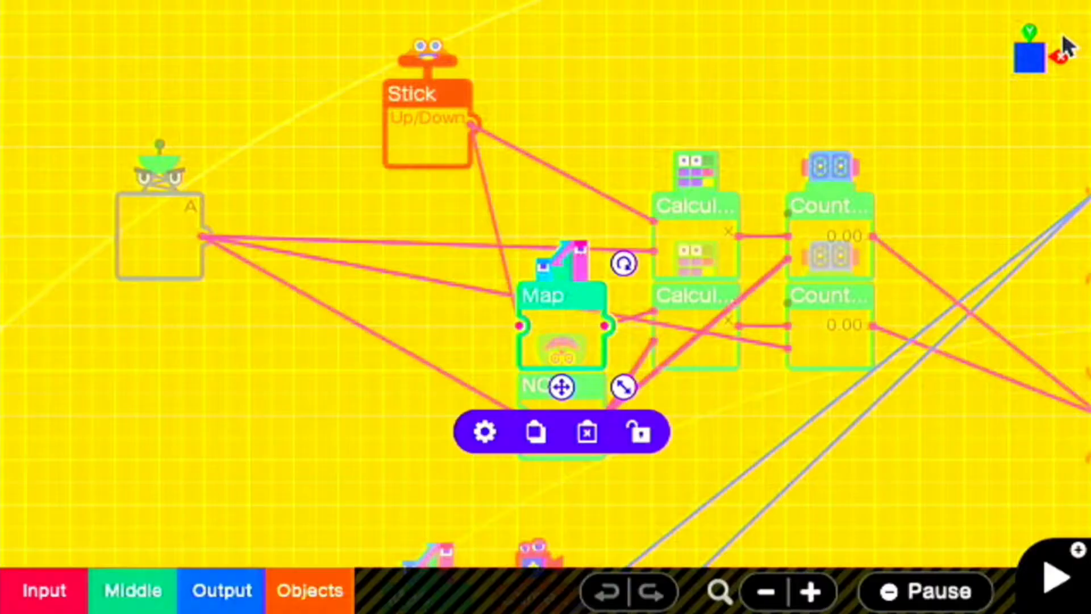
mouse_move(522, 201)
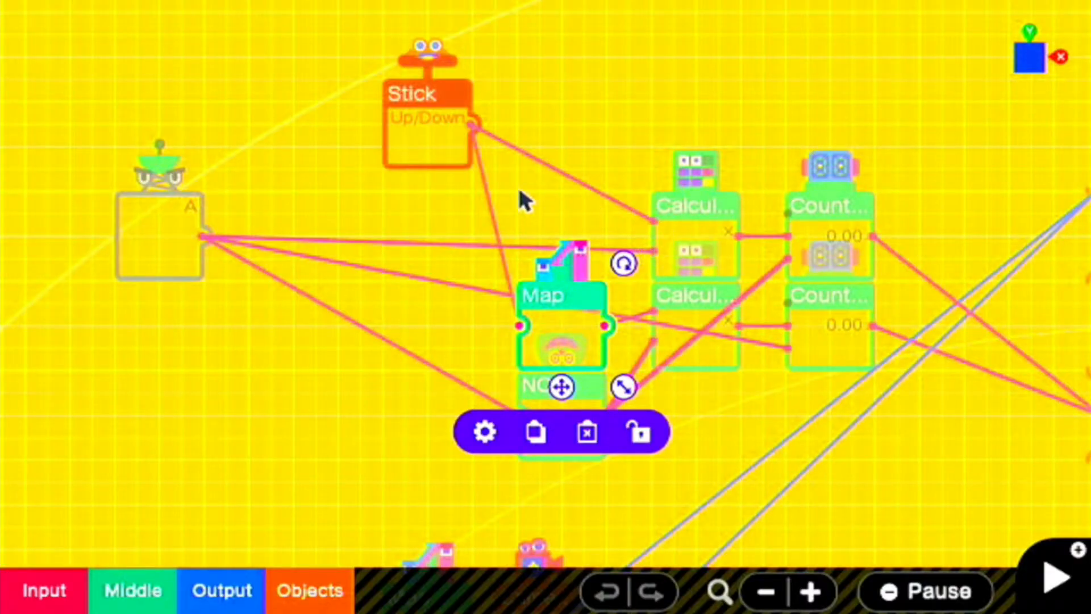
mouse_move(815, 261)
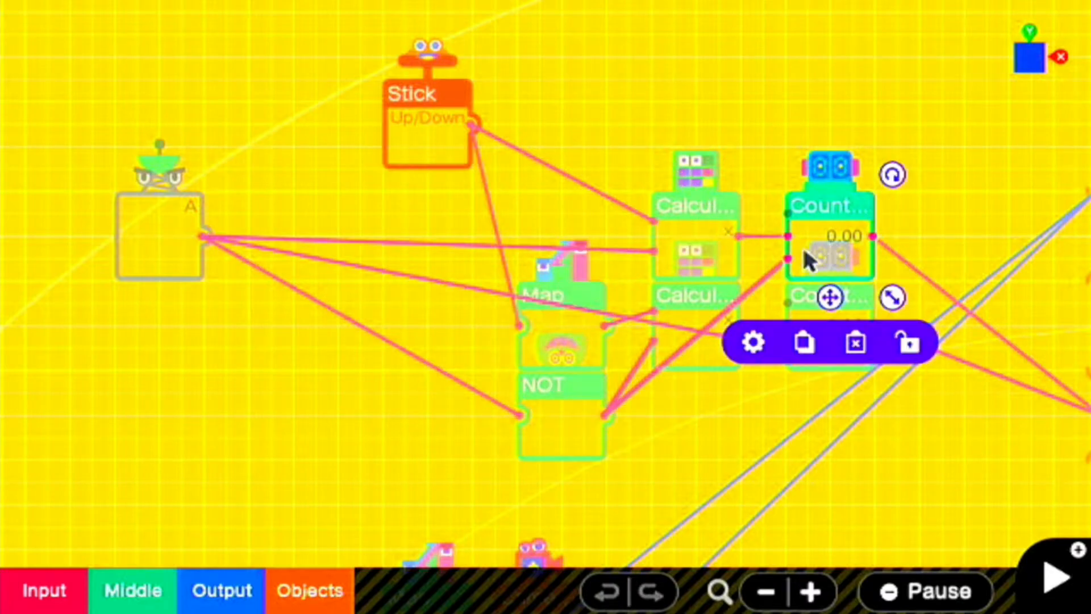
left_click(751, 343)
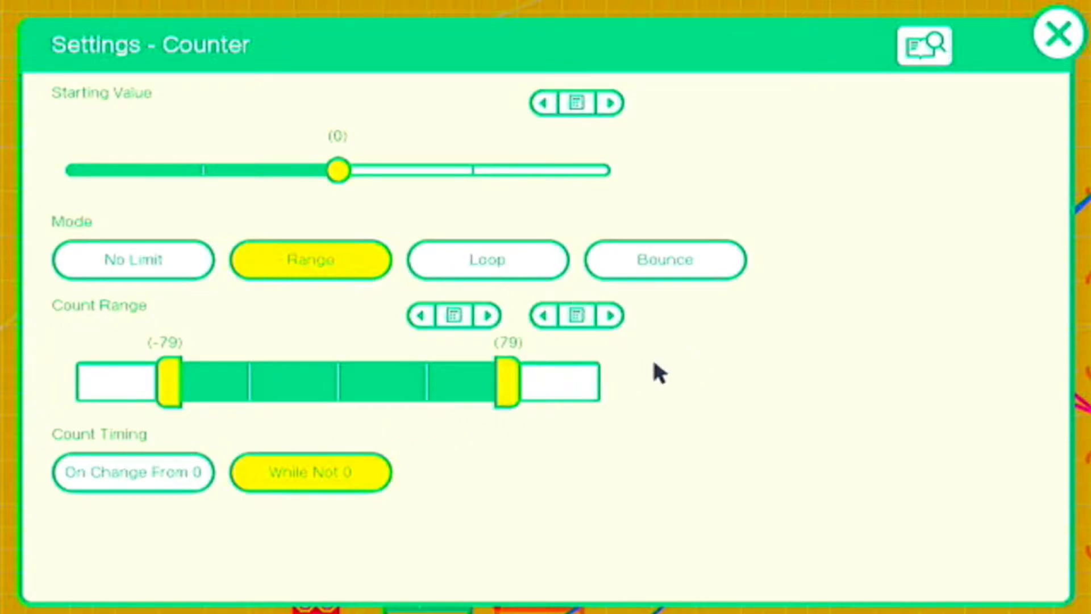
mouse_move(449, 493)
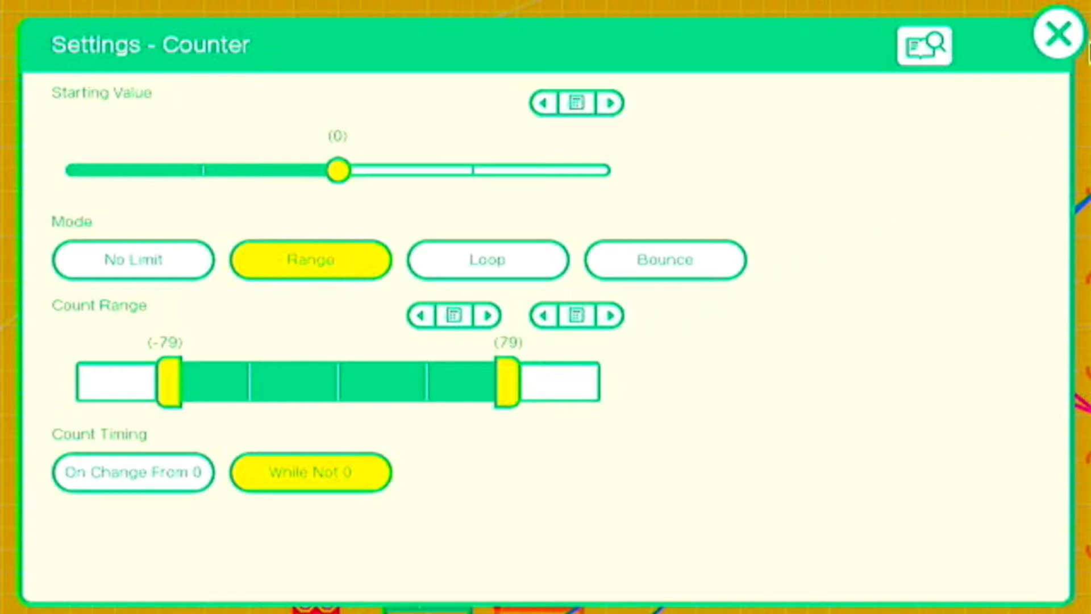
left_click(1052, 32)
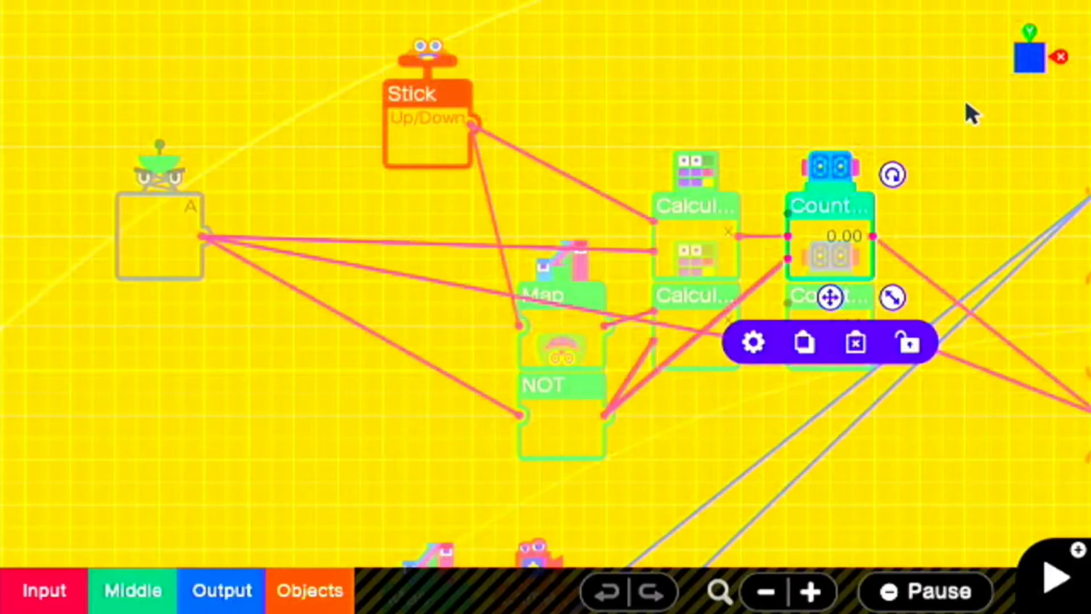
mouse_move(848, 327)
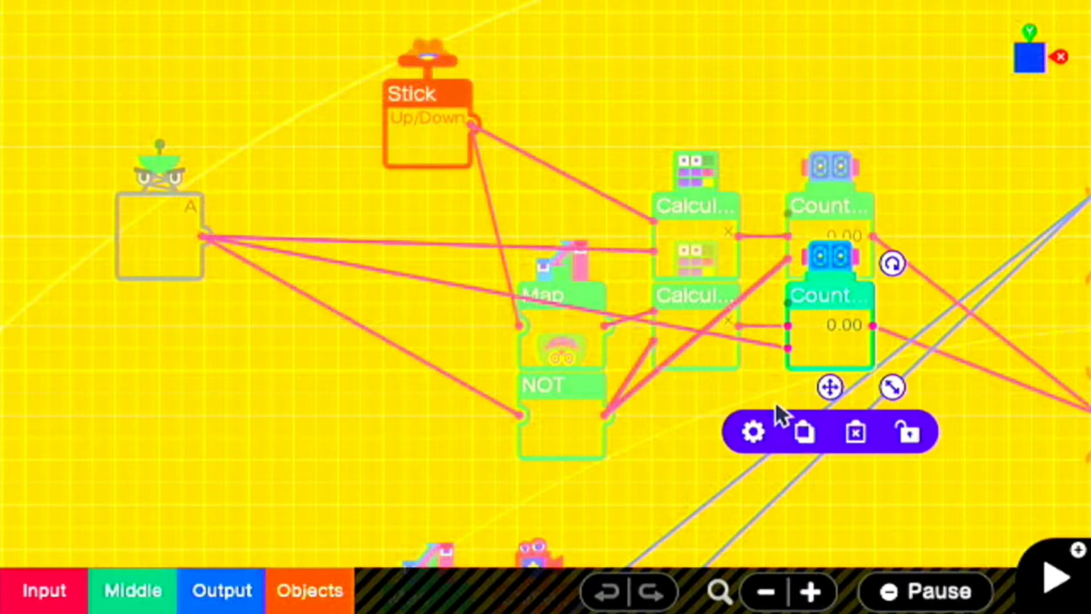
left_click(752, 433)
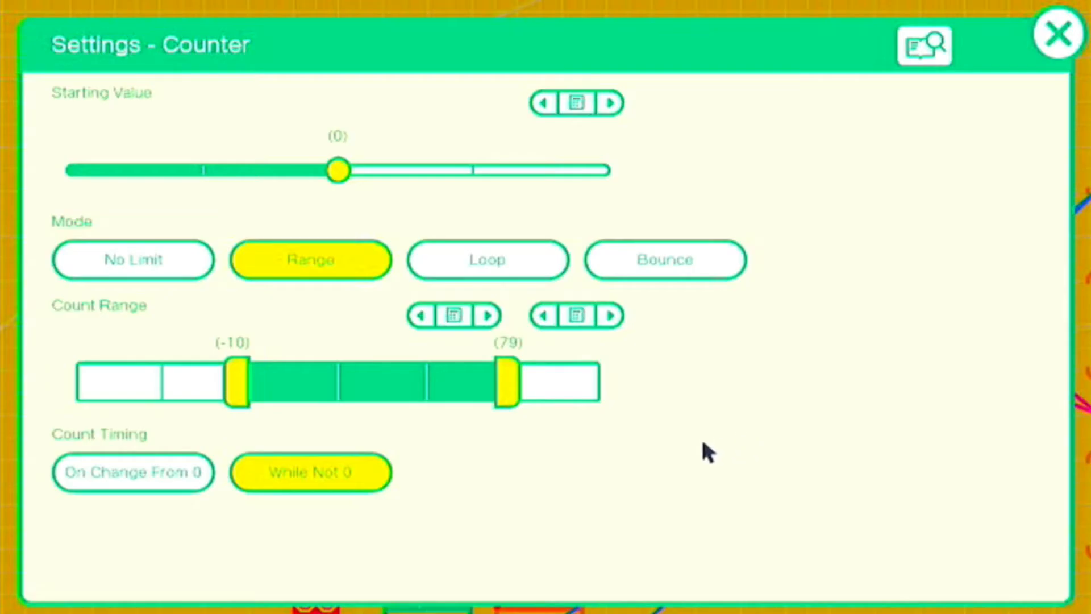
mouse_move(54, 291)
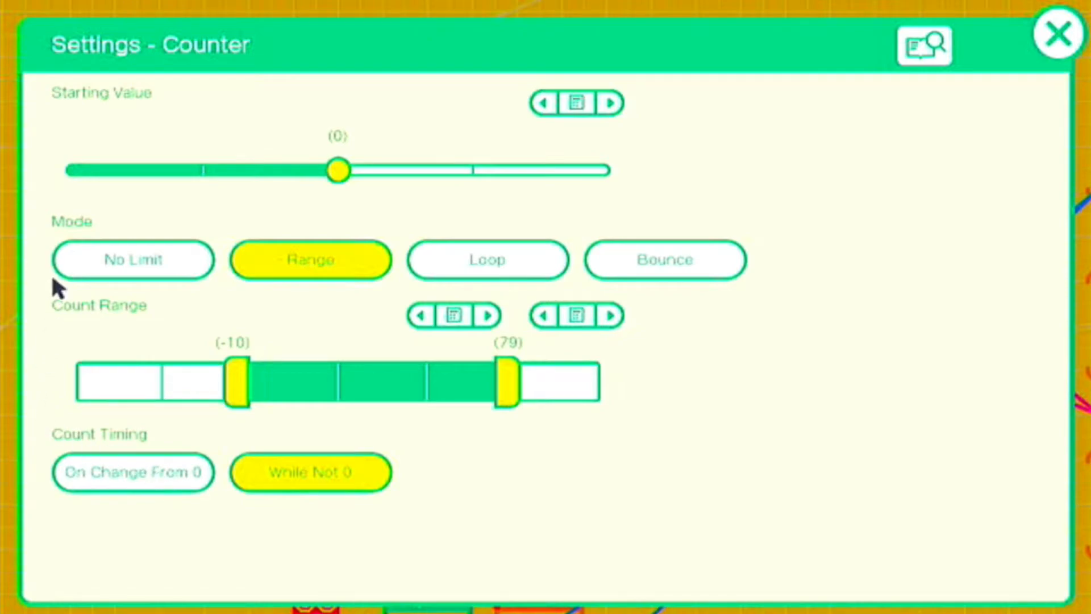
mouse_move(436, 253)
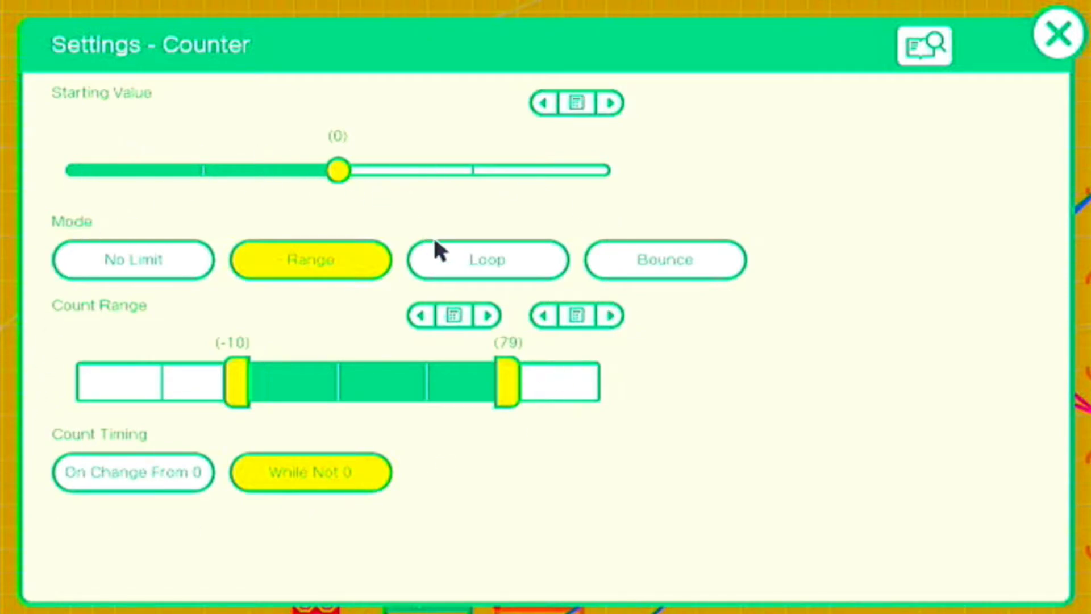
mouse_move(1052, 36)
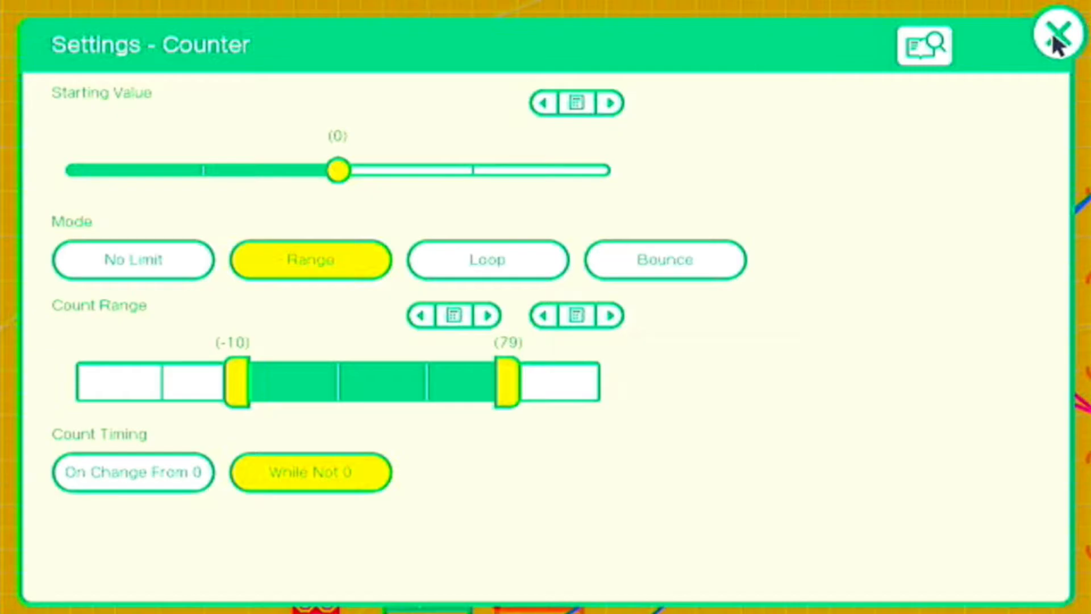
left_click(1054, 32)
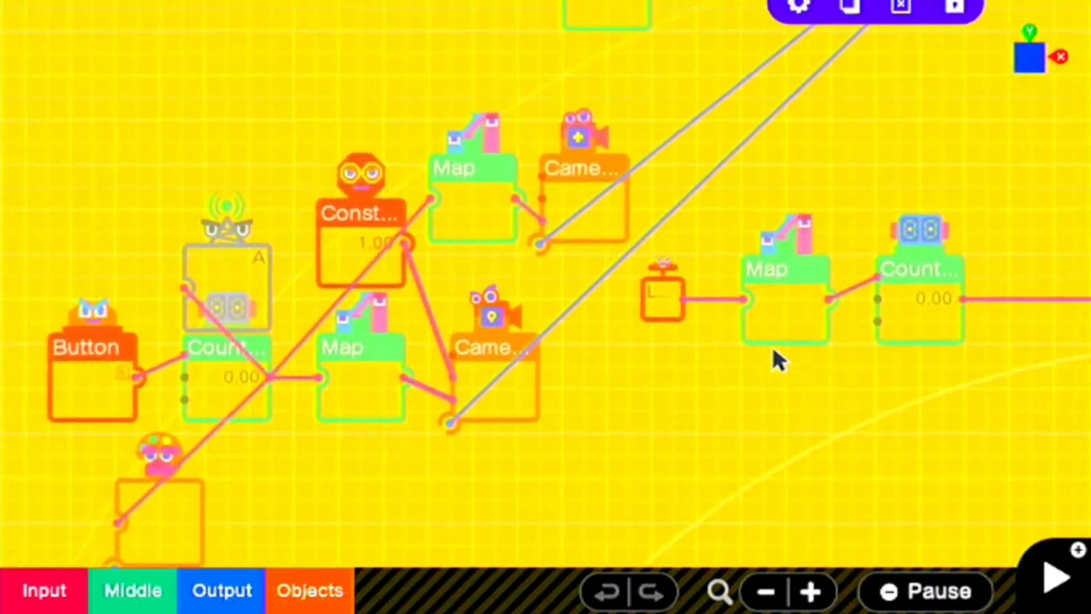
Step: Pan to the lower camera's Map and view its settings mapping 0–1 onto −7–0
left_click_drag(778, 360, 320, 418)
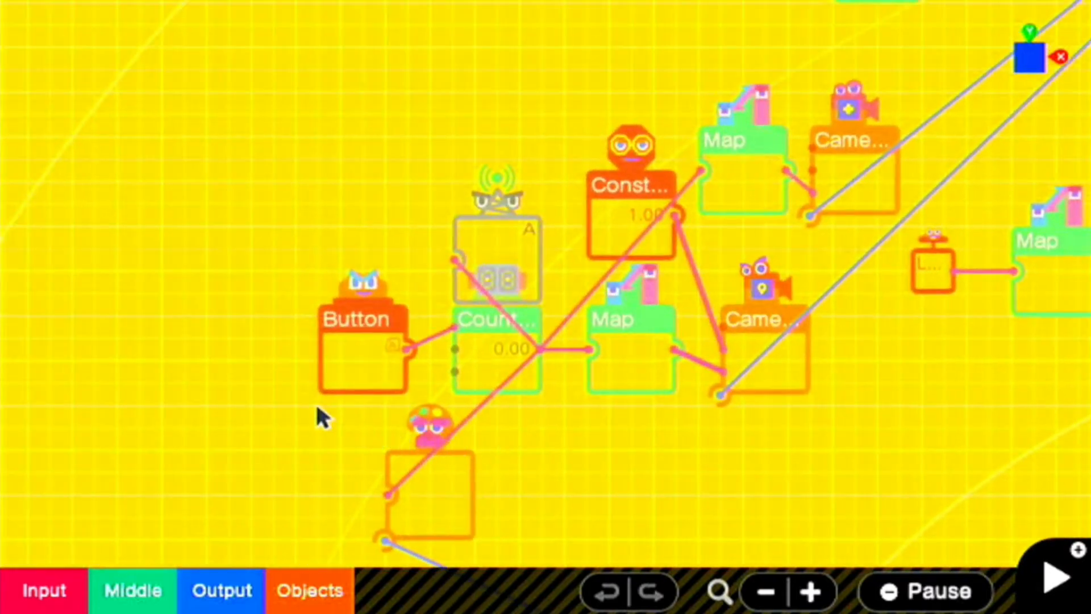
mouse_move(637, 376)
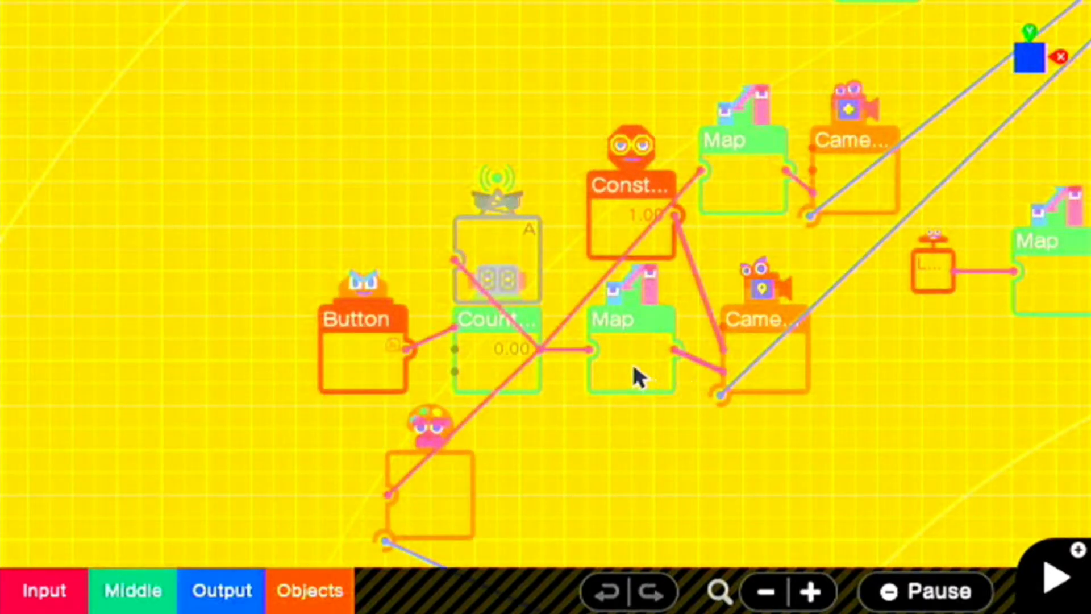
left_click(630, 365)
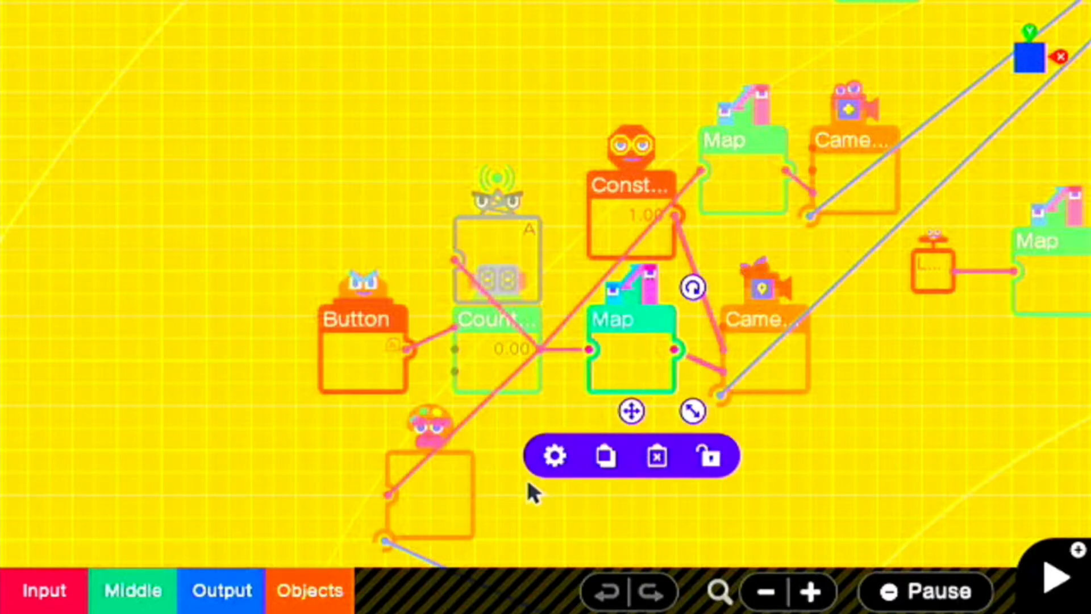
left_click(554, 457)
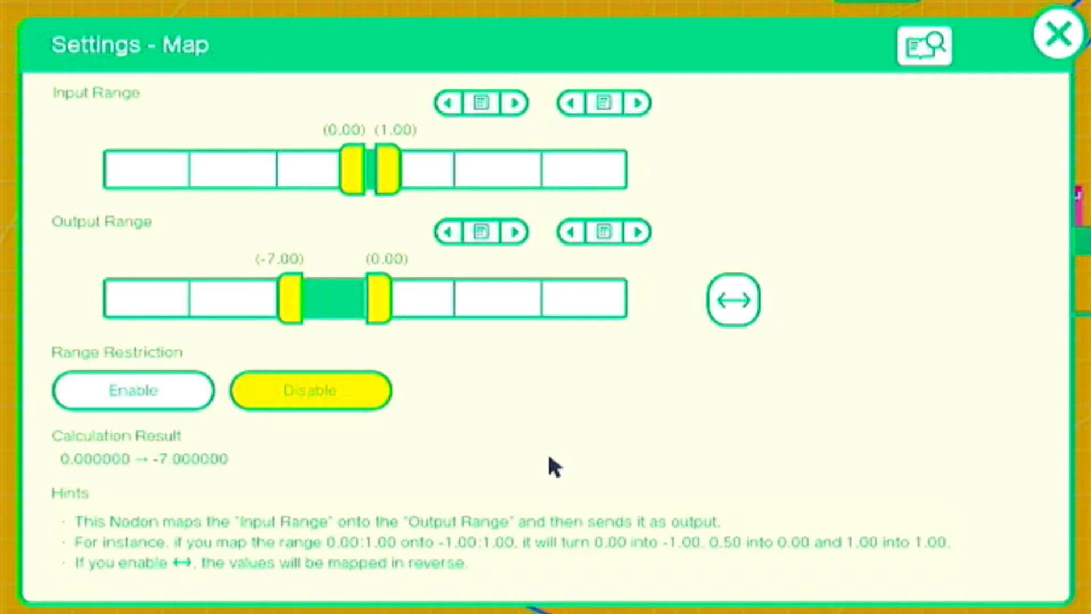
mouse_move(365, 445)
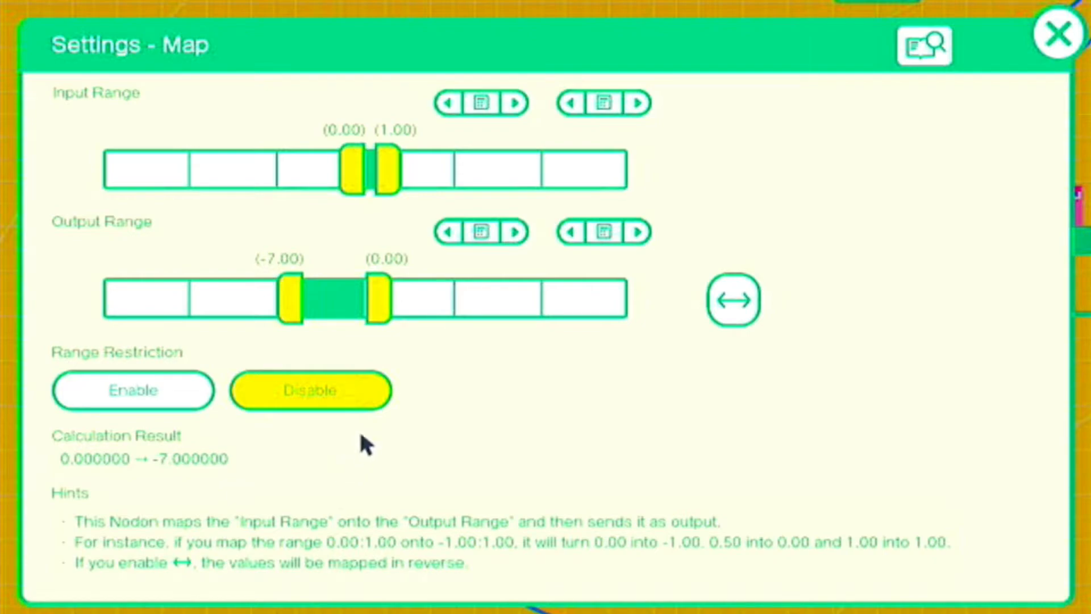
mouse_move(403, 195)
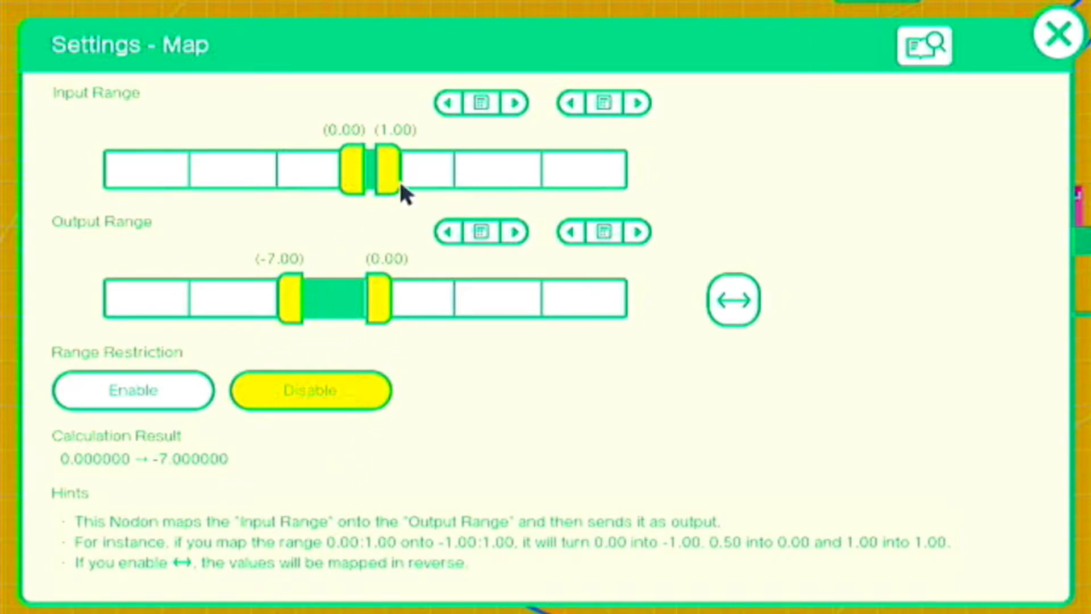
mouse_move(791, 214)
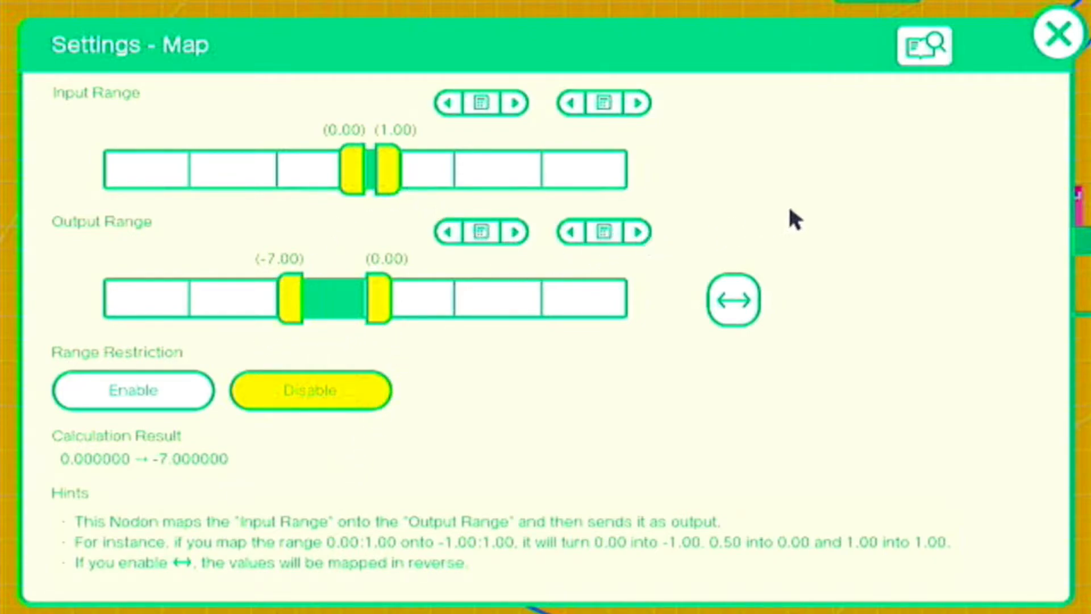
mouse_move(1009, 94)
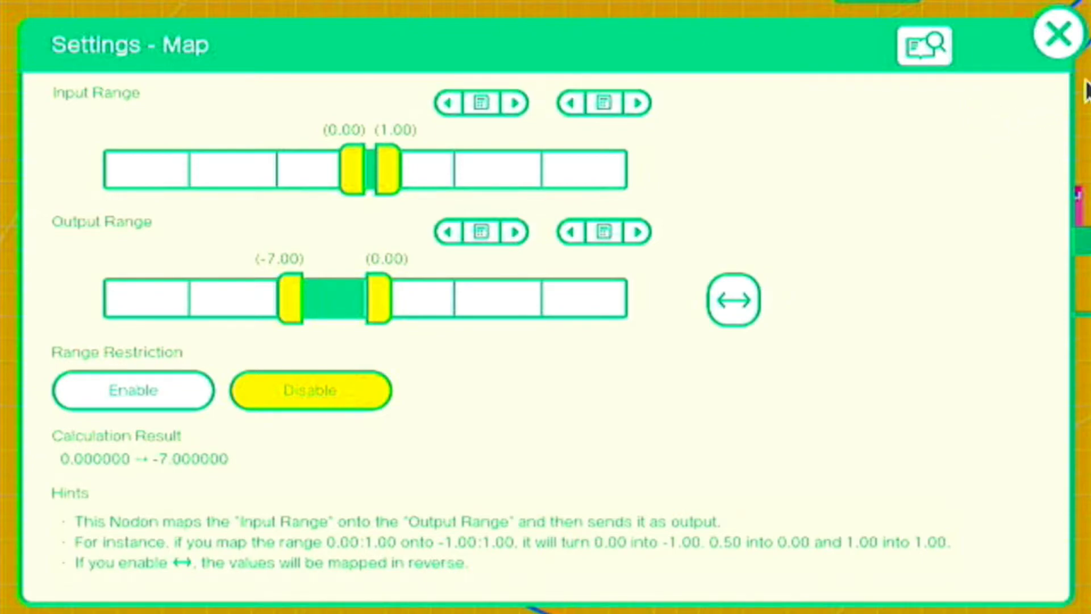
Step: Close the lower Map and check the upper Map mapping 0–1 onto 0–7
left_click(1055, 33)
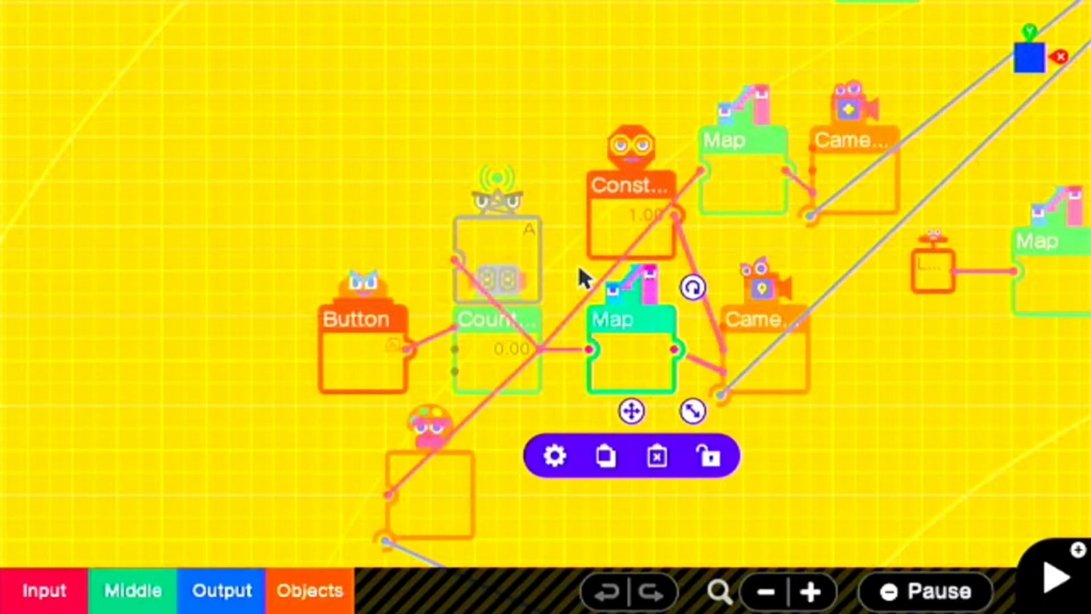
mouse_move(750, 184)
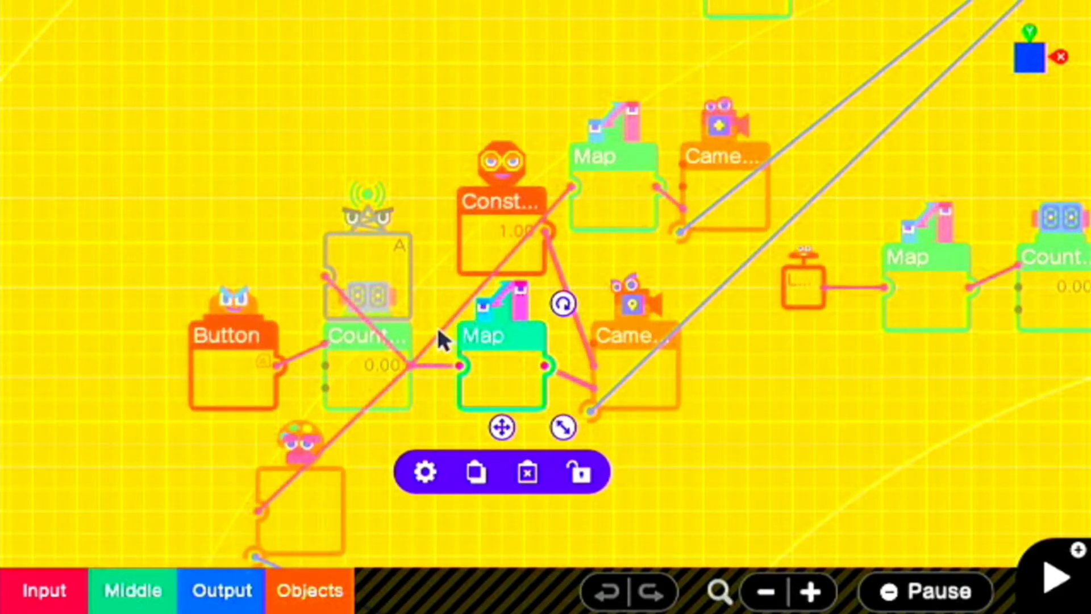
mouse_move(591, 212)
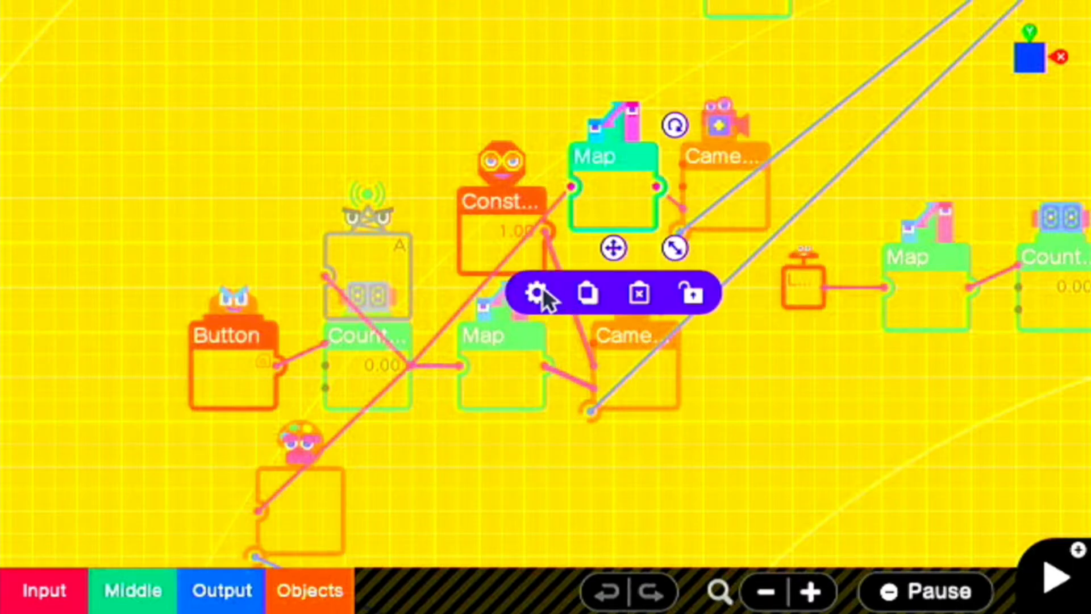
left_click(536, 293)
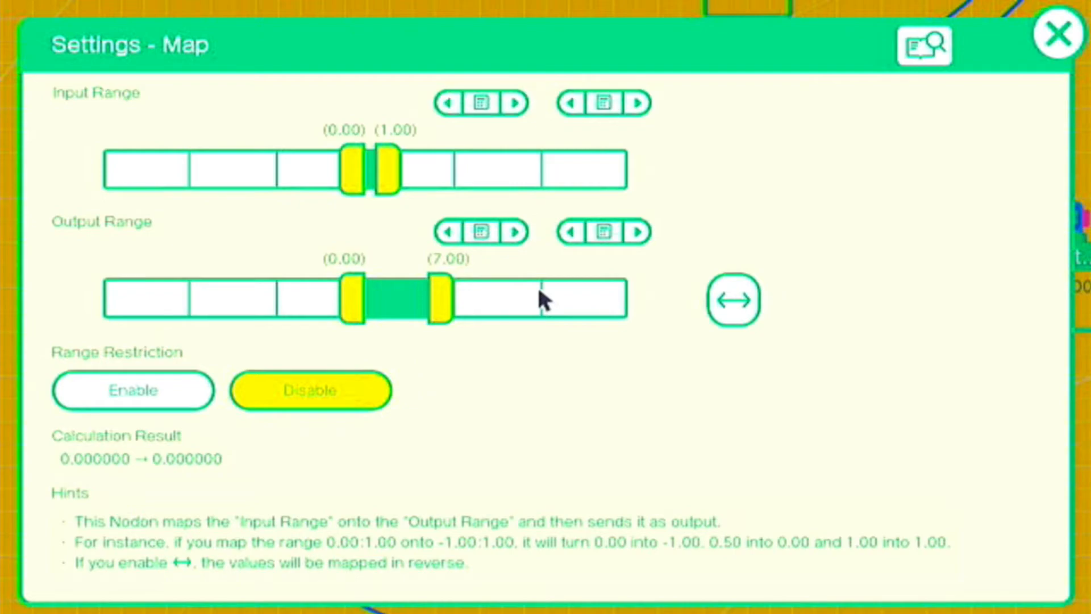
mouse_move(1010, 73)
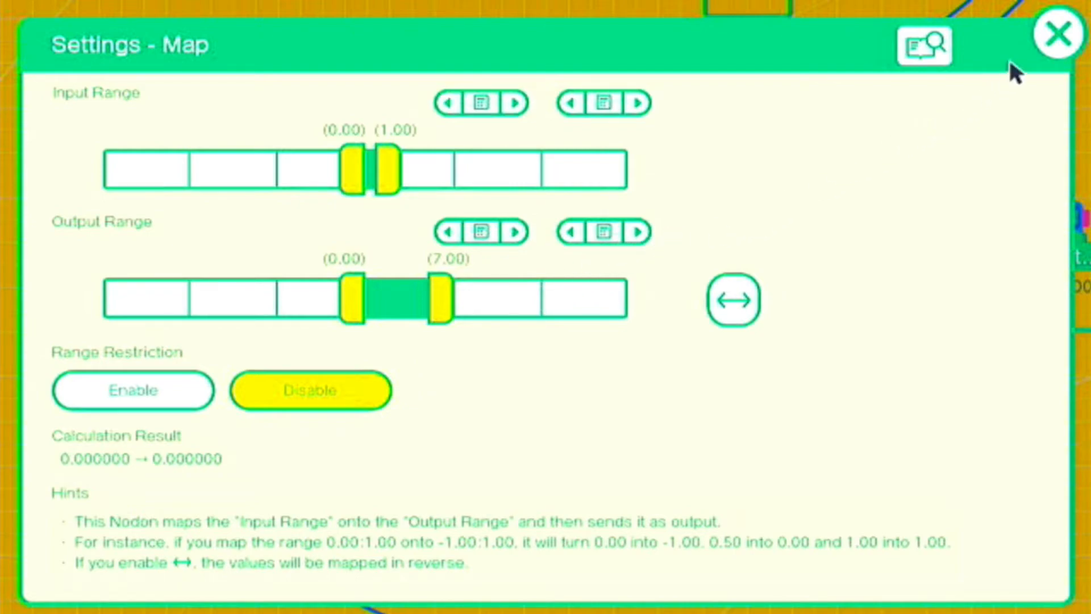
mouse_move(1057, 41)
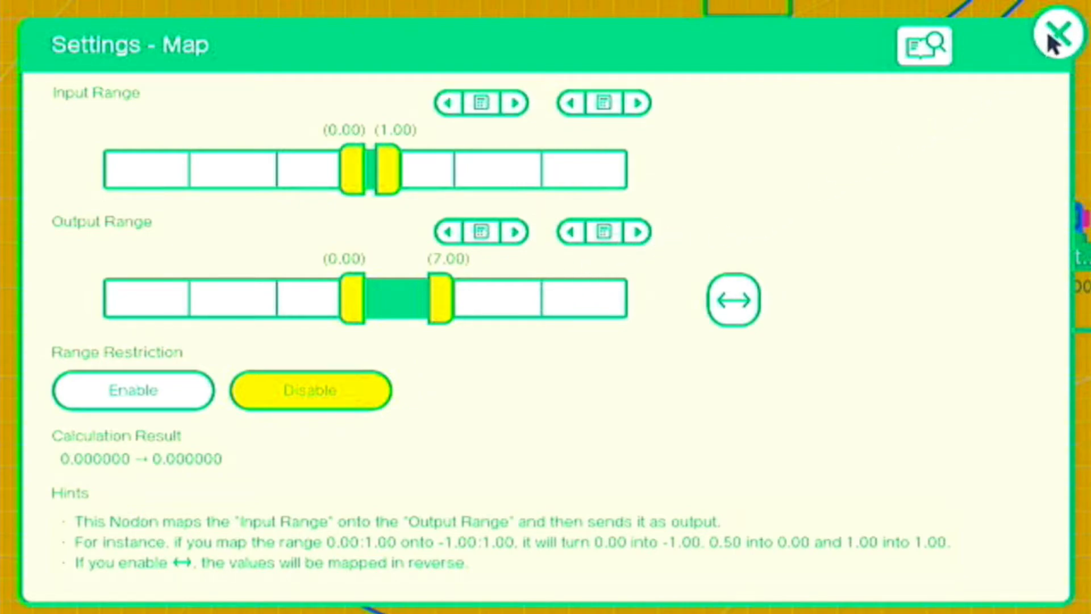
left_click(1055, 33)
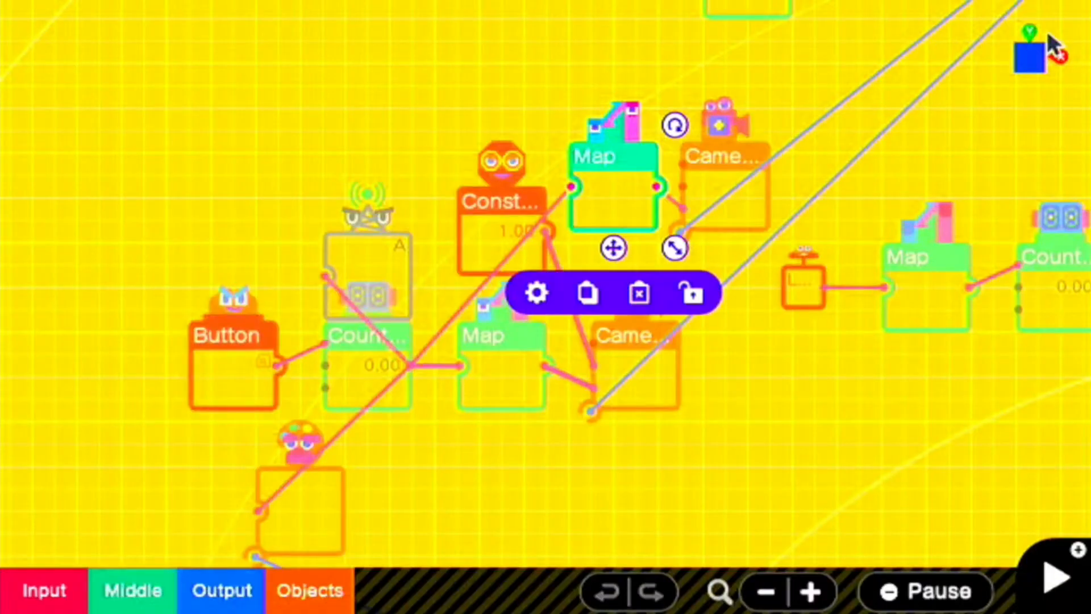
mouse_move(765, 173)
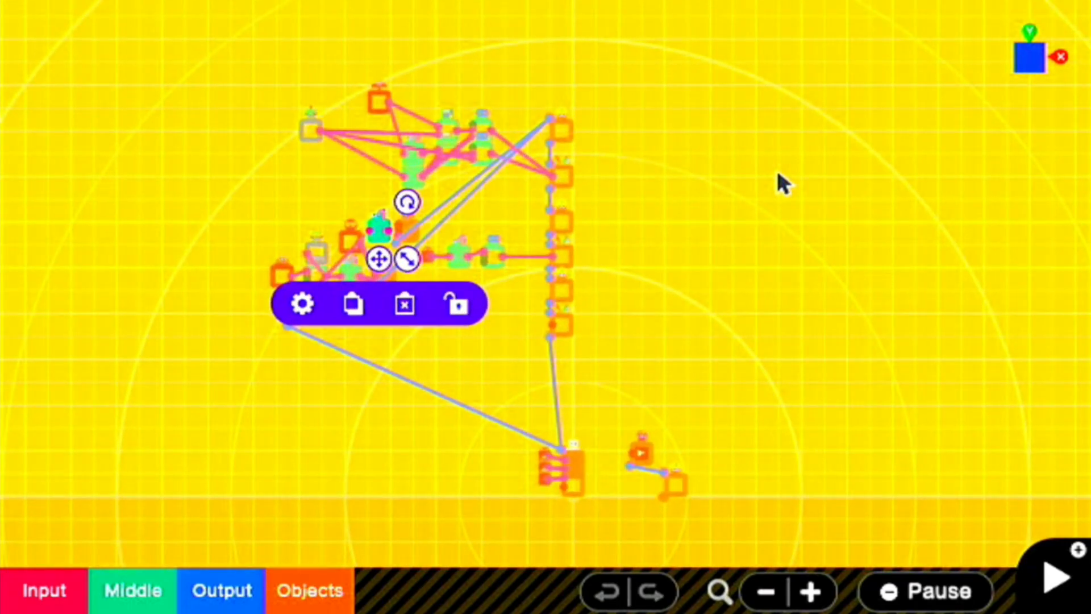
Step: Deselect the Map and select the Person Nodon at the bottom of the graph
left_click(1057, 579)
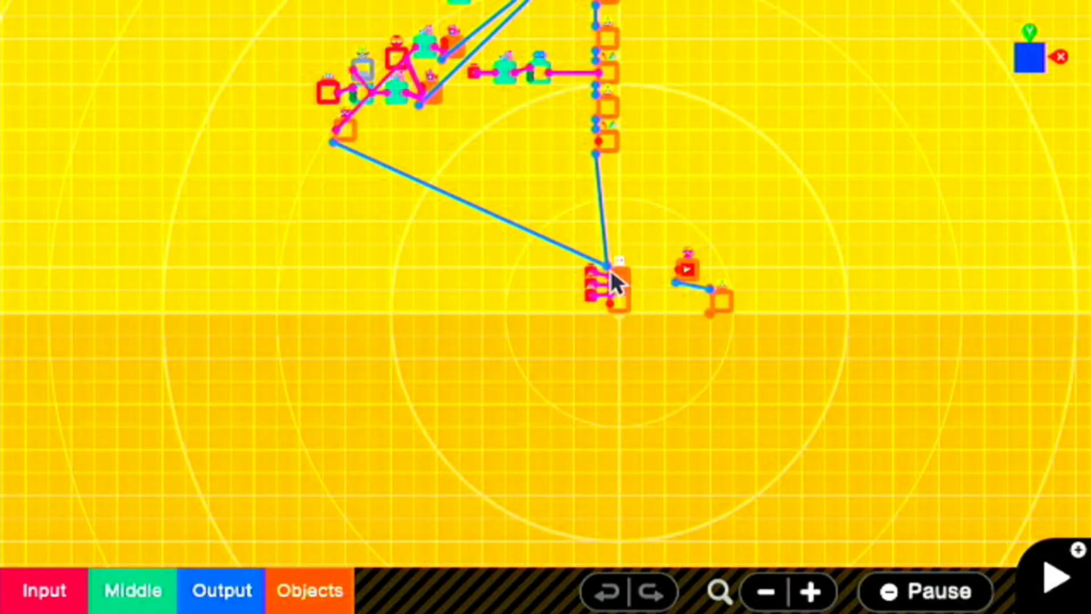
left_click(608, 285)
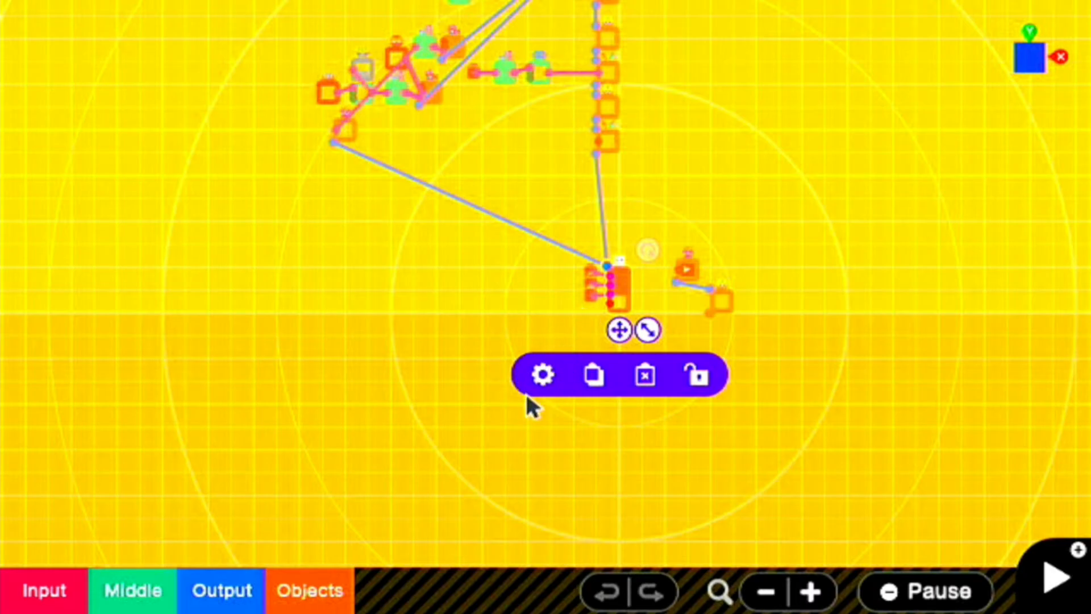
Step: Confirm the Person's movement speed of 1.58, then start test play
left_click(543, 375)
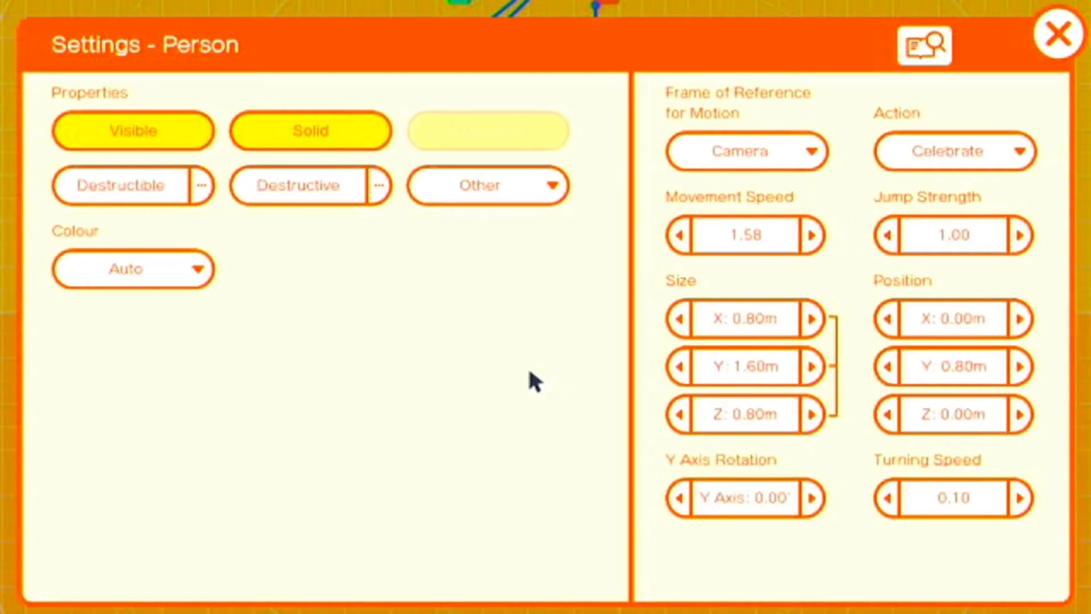
mouse_move(247, 347)
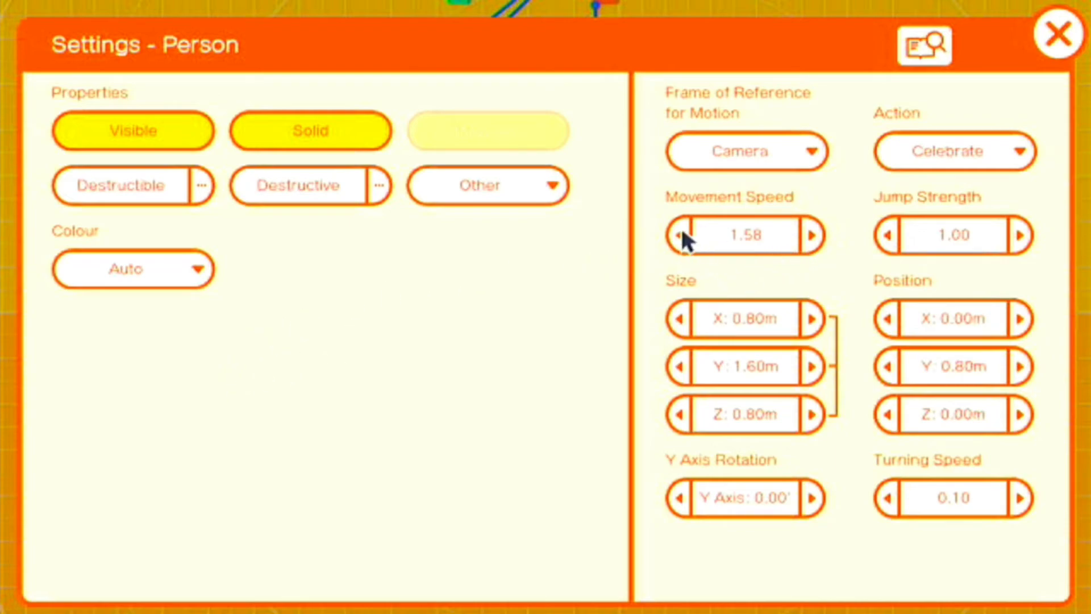
mouse_move(689, 218)
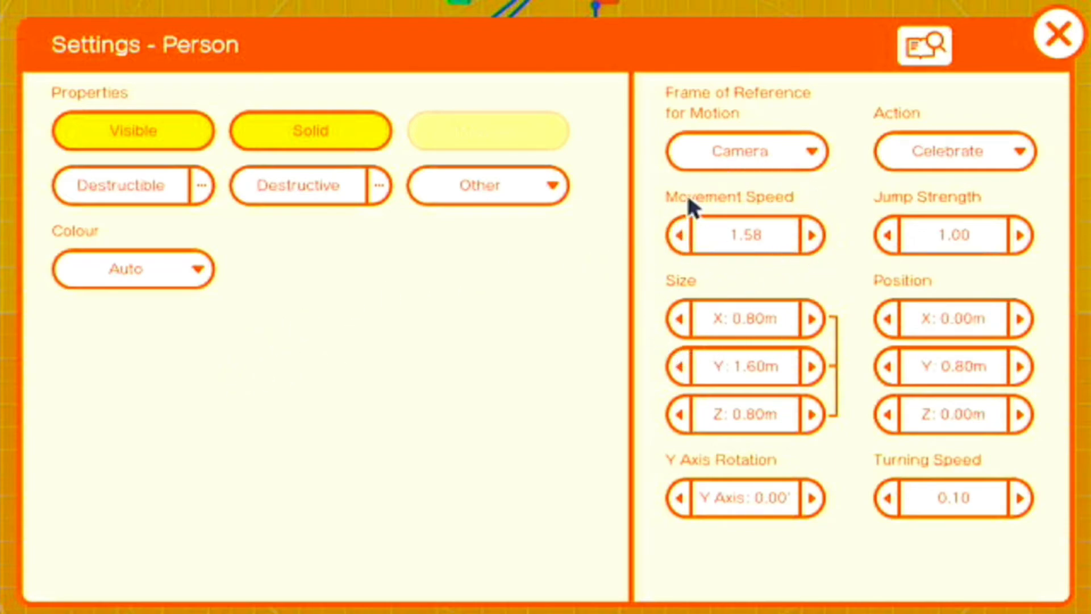
mouse_move(646, 314)
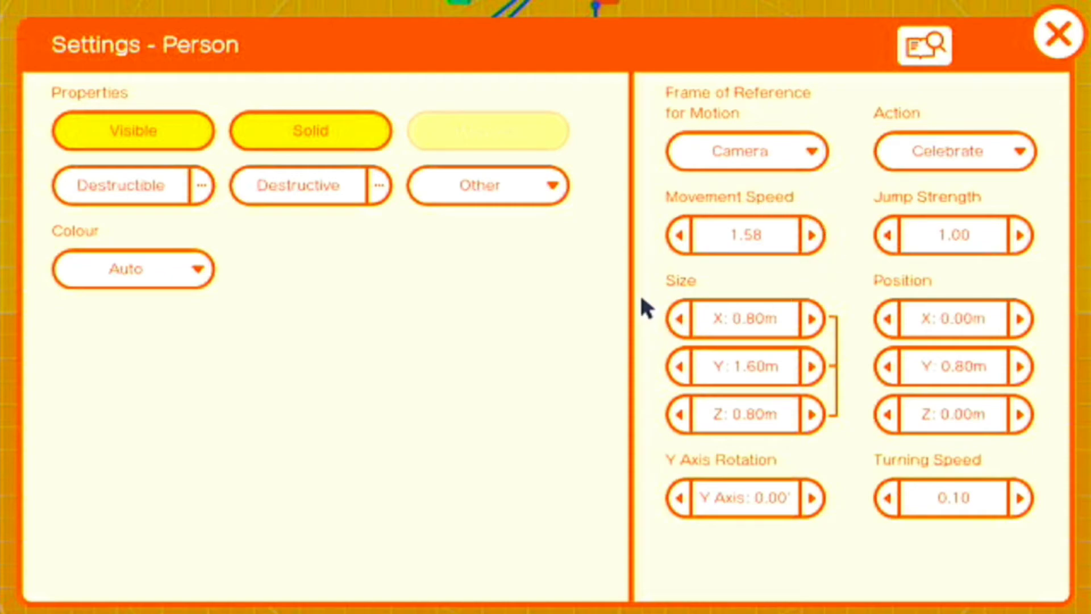
left_click(1056, 35)
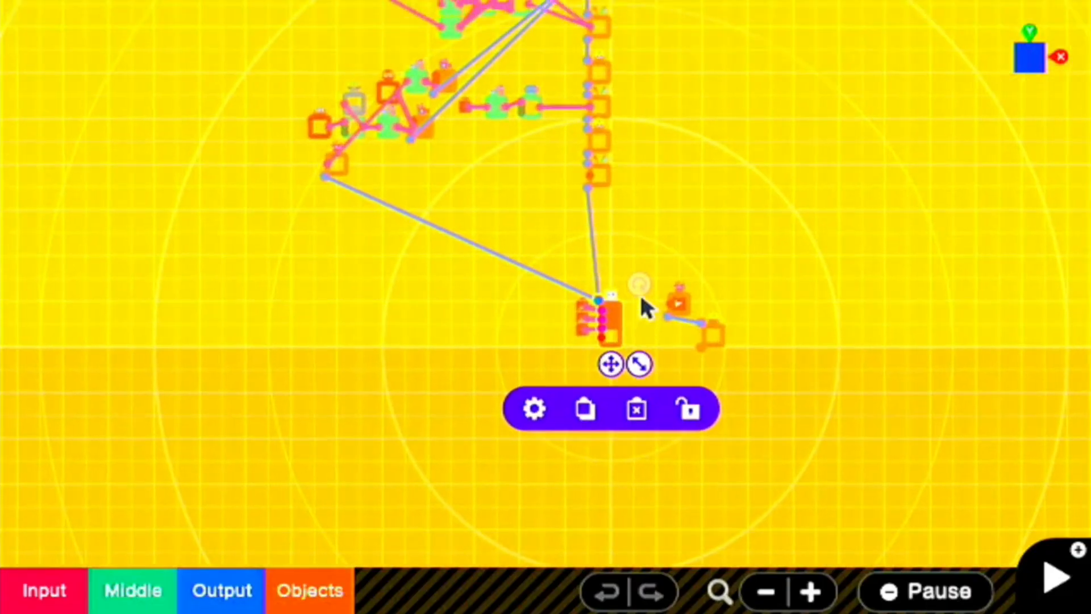
left_click(1056, 575)
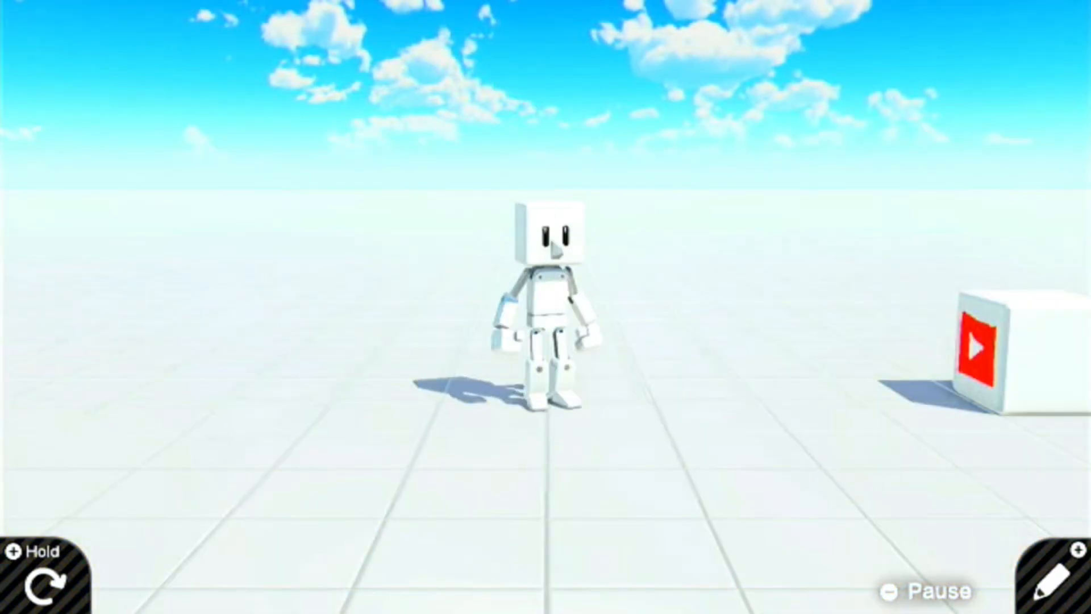